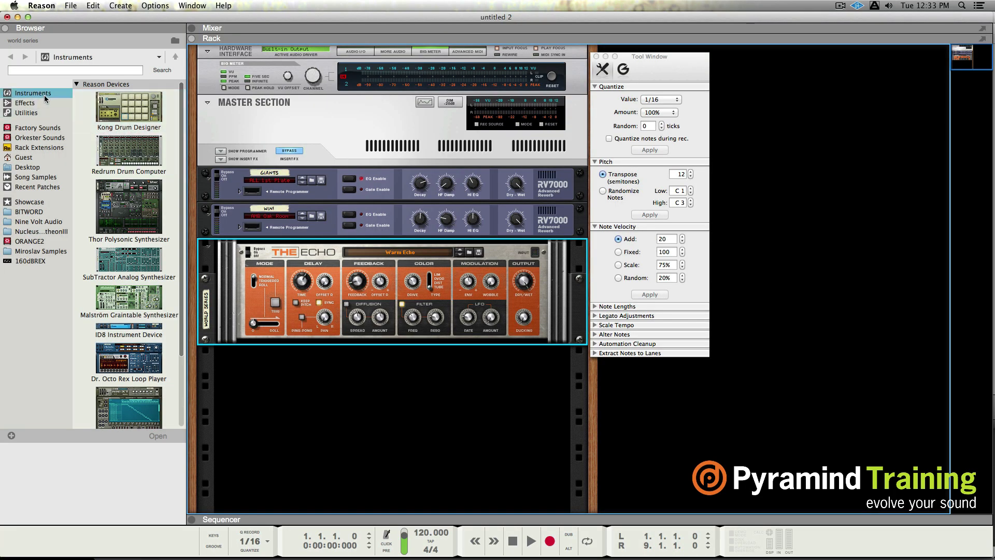
- Browse the effect and utility device lists, then select Kong Drum Designer
{"action": "left_click", "coordinate": [25, 105]}
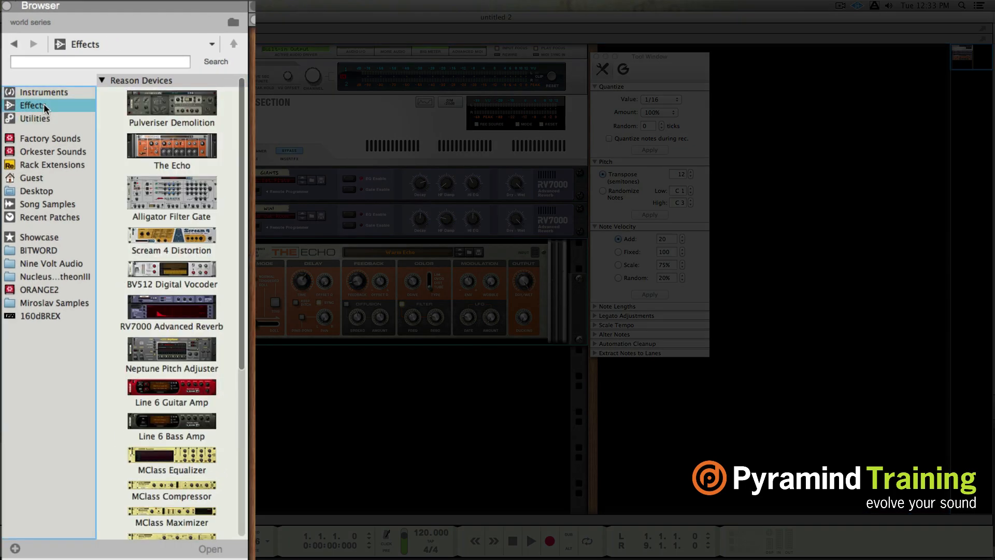
{"action": "left_click", "coordinate": [35, 119]}
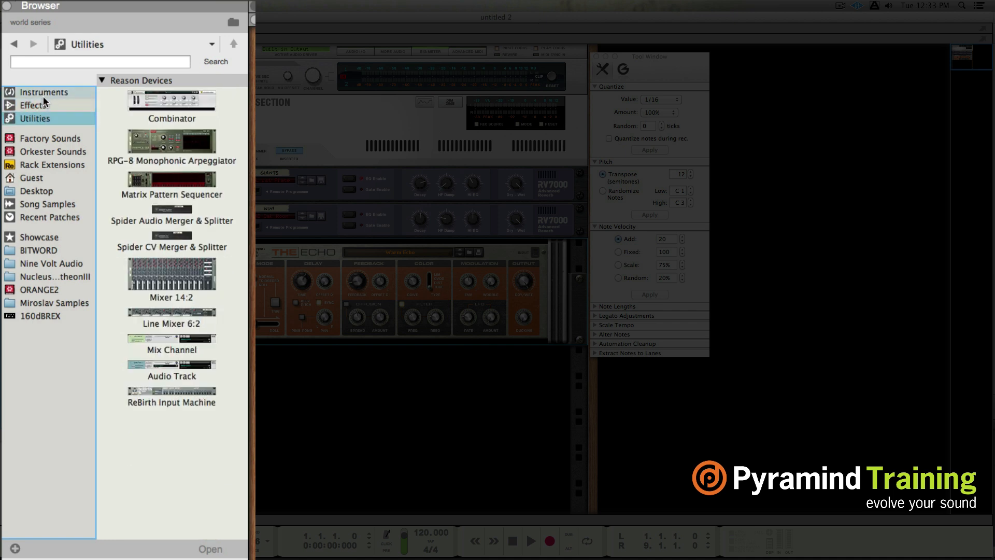
{"action": "left_click", "coordinate": [44, 92]}
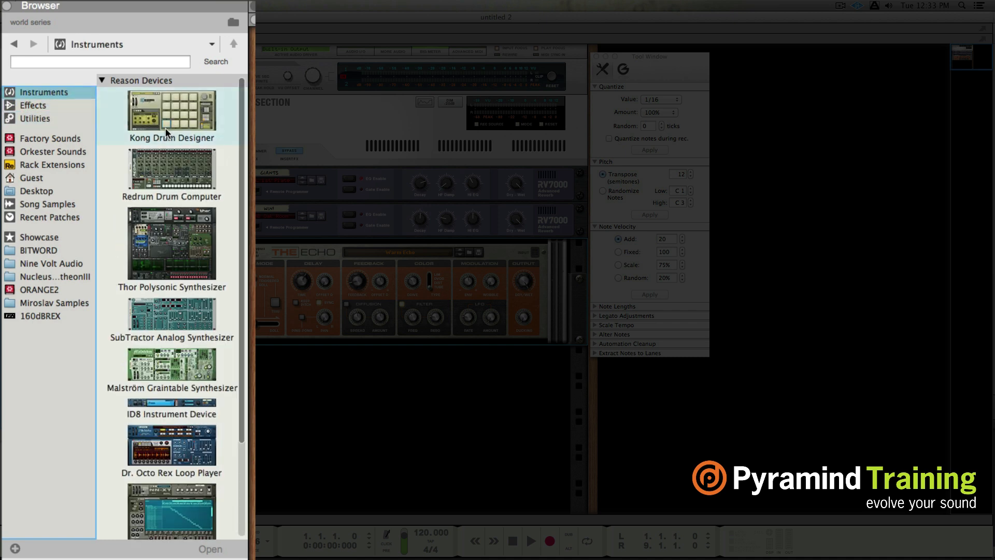
{"action": "left_click", "coordinate": [597, 57]}
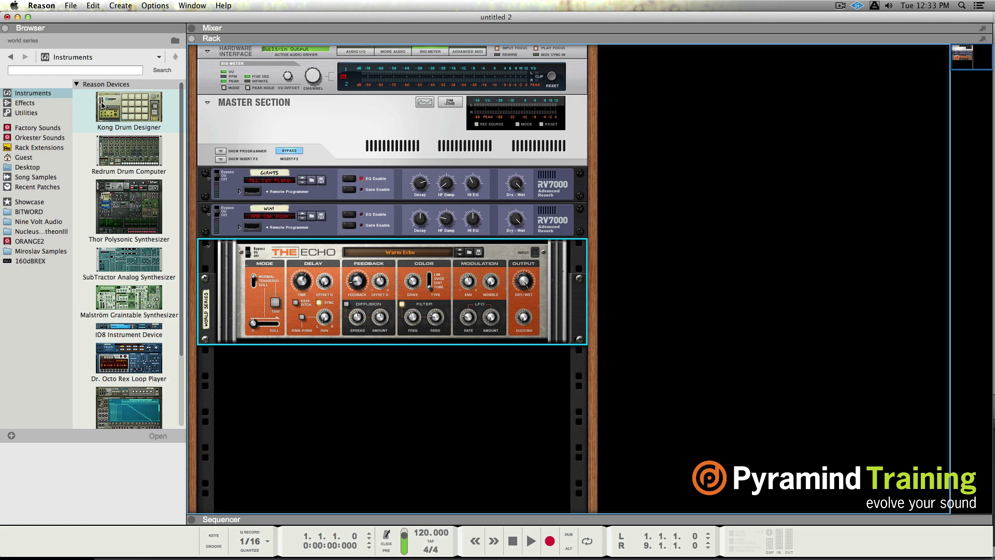
- Load Kong's patches, undo it, and open the Redrum Drum Kit patch folders
{"action": "double_click", "coordinate": [130, 106]}
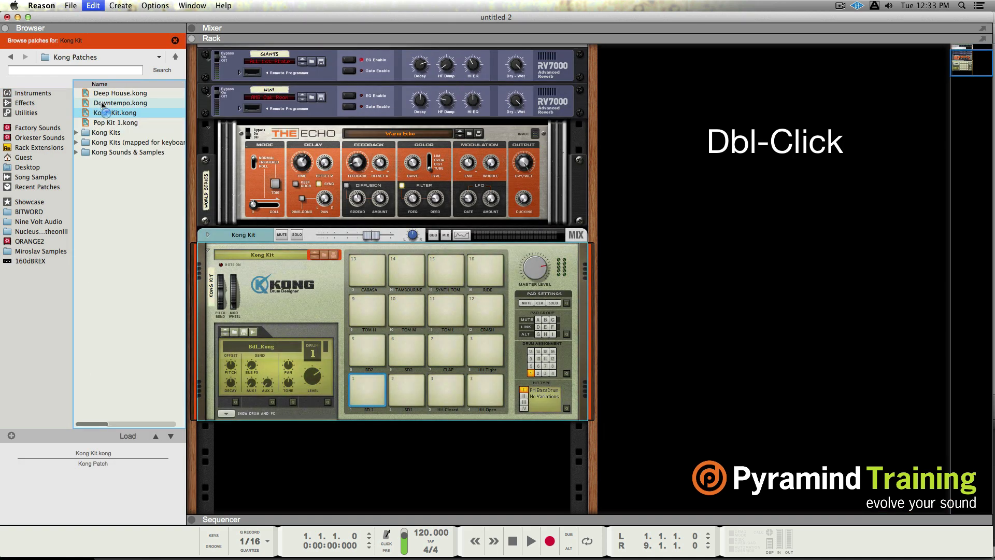
{"action": "double_click", "coordinate": [115, 112]}
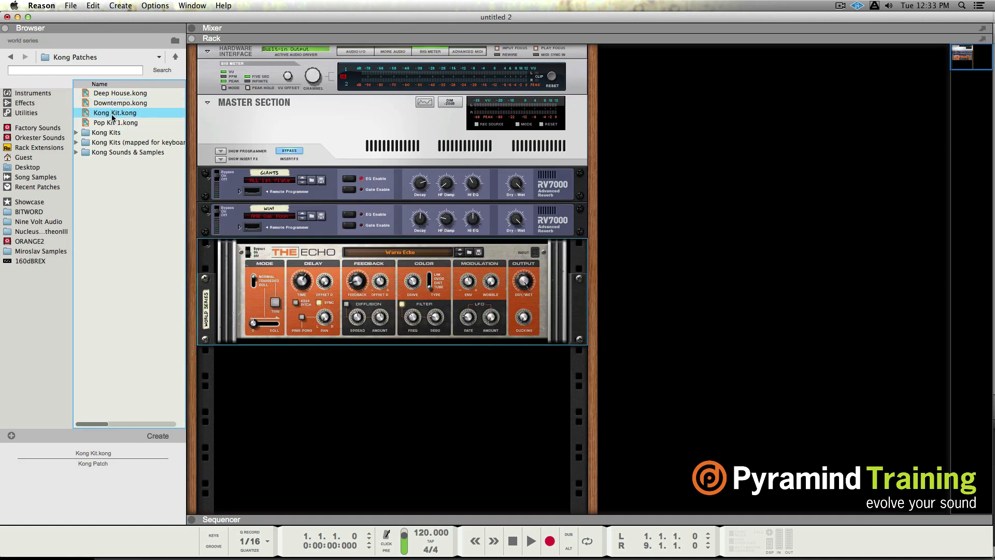
{"action": "left_click", "coordinate": [29, 92]}
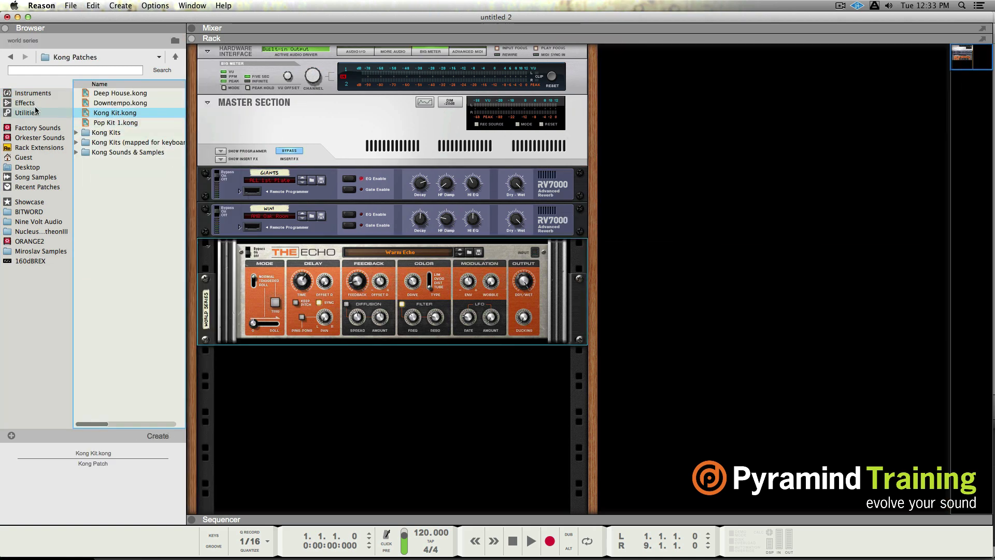
{"action": "left_click", "coordinate": [33, 93]}
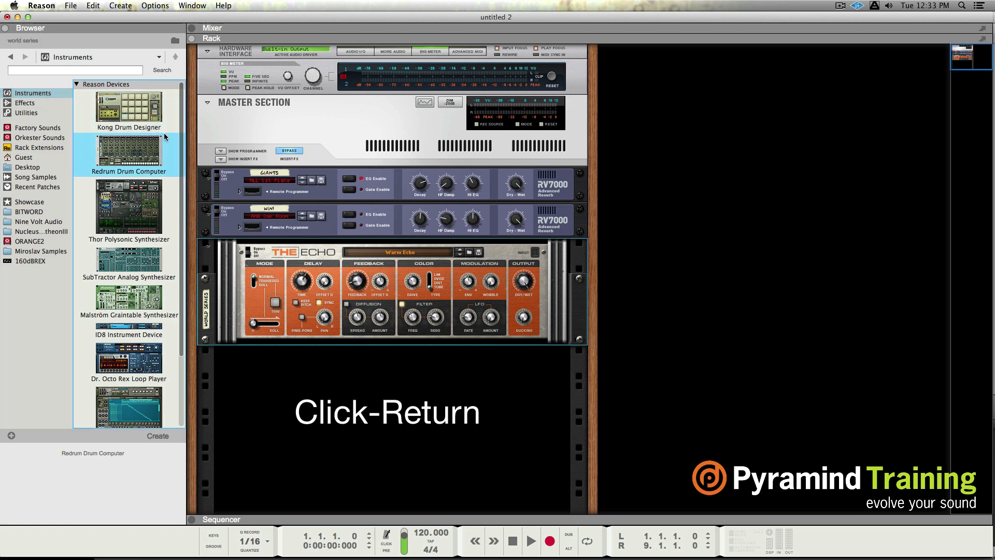
{"action": "double_click", "coordinate": [129, 151]}
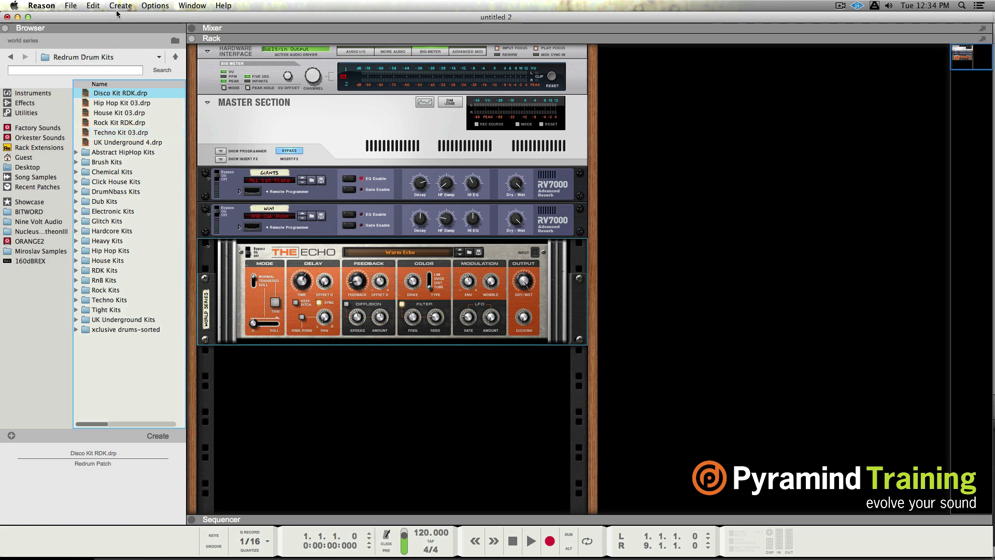
{"action": "left_click", "coordinate": [119, 5]}
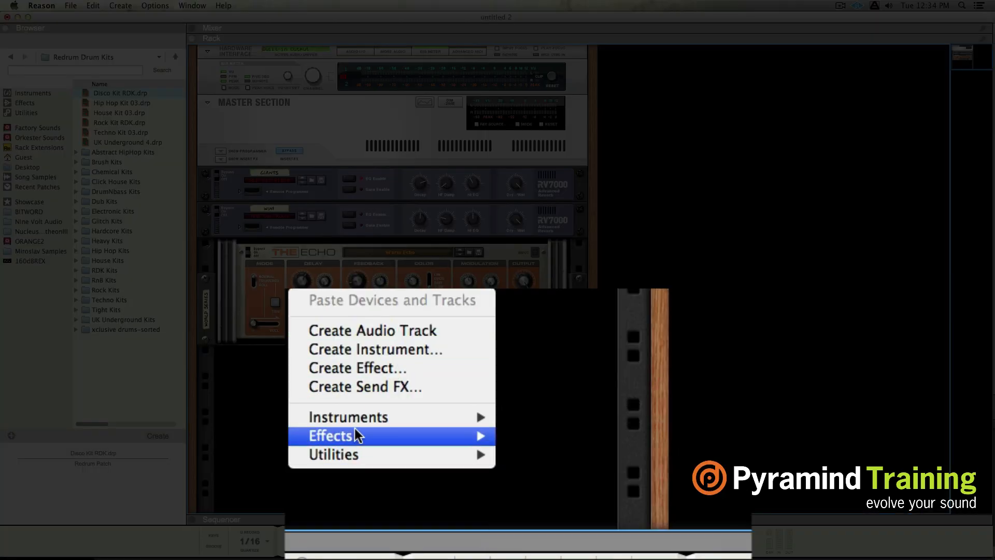
{"action": "mouse_move", "coordinate": [348, 416]}
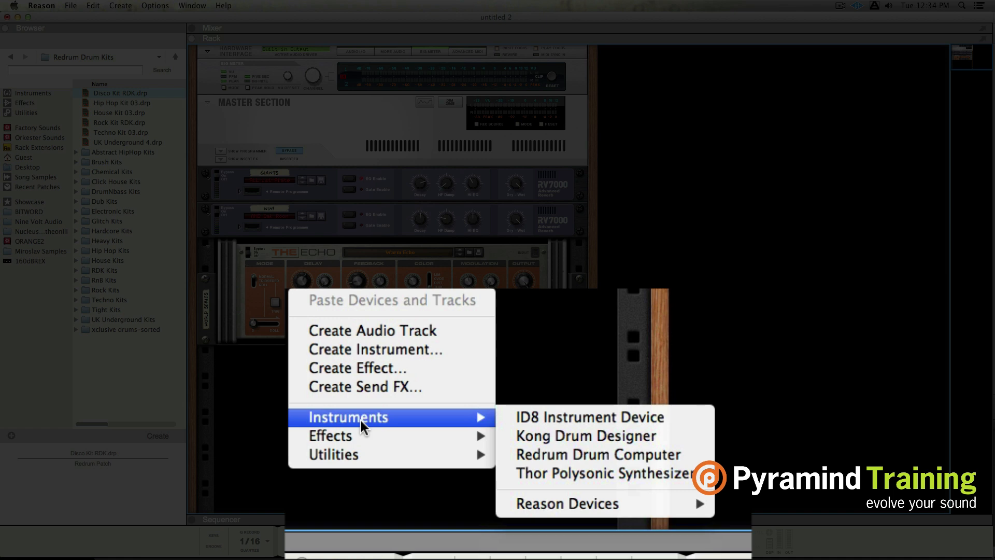
{"action": "mouse_move", "coordinate": [346, 435]}
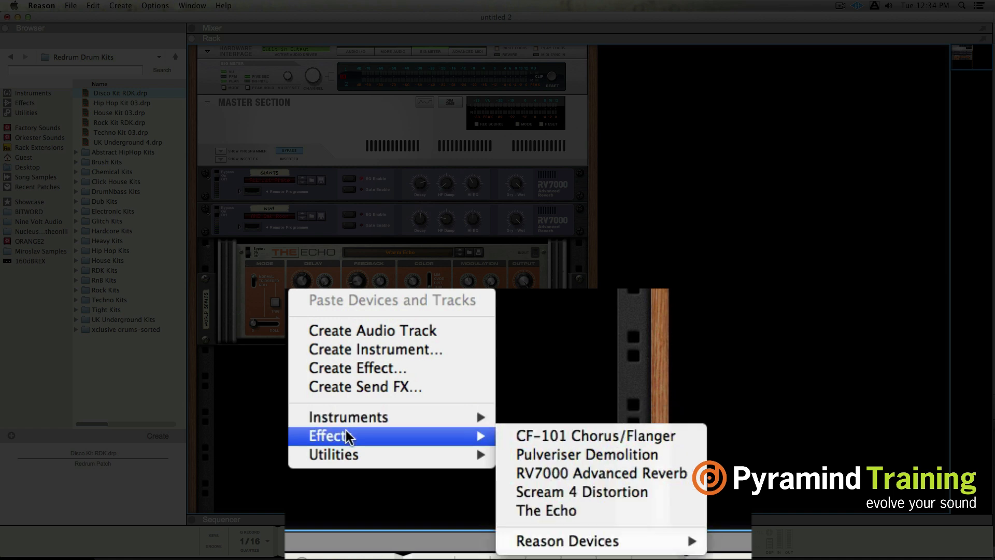
{"action": "mouse_move", "coordinate": [340, 455]}
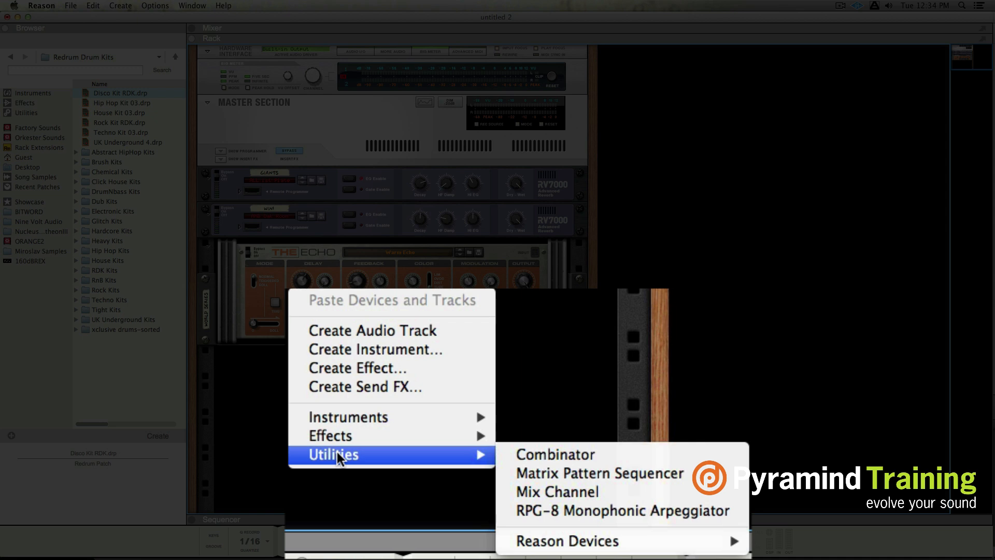
{"action": "mouse_move", "coordinate": [347, 417]}
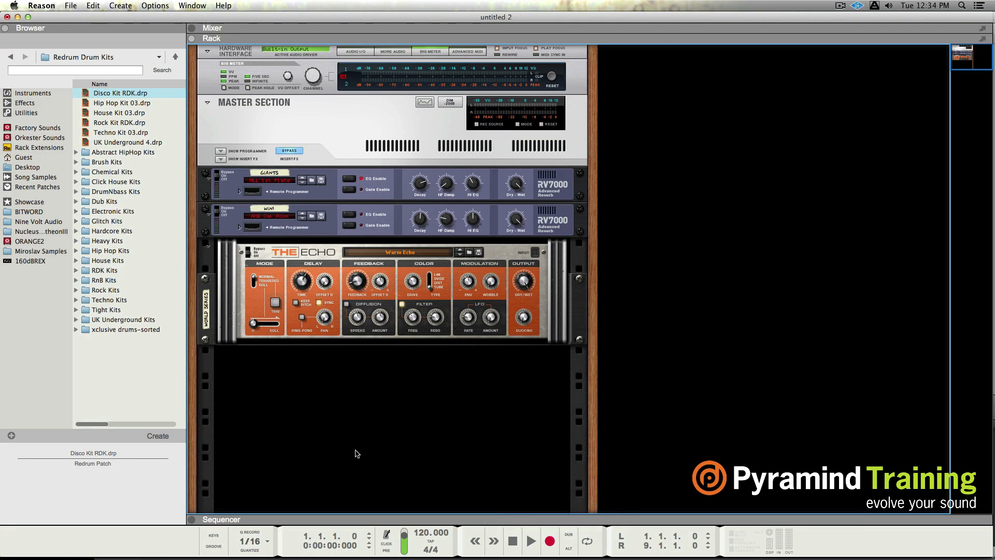
{"action": "mouse_move", "coordinate": [371, 456]}
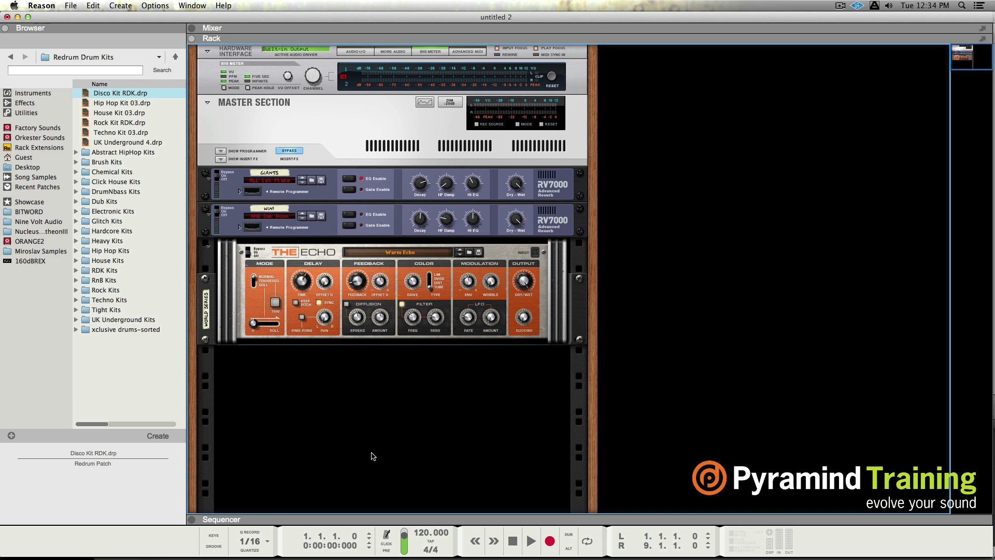
{"action": "mouse_move", "coordinate": [495, 467]}
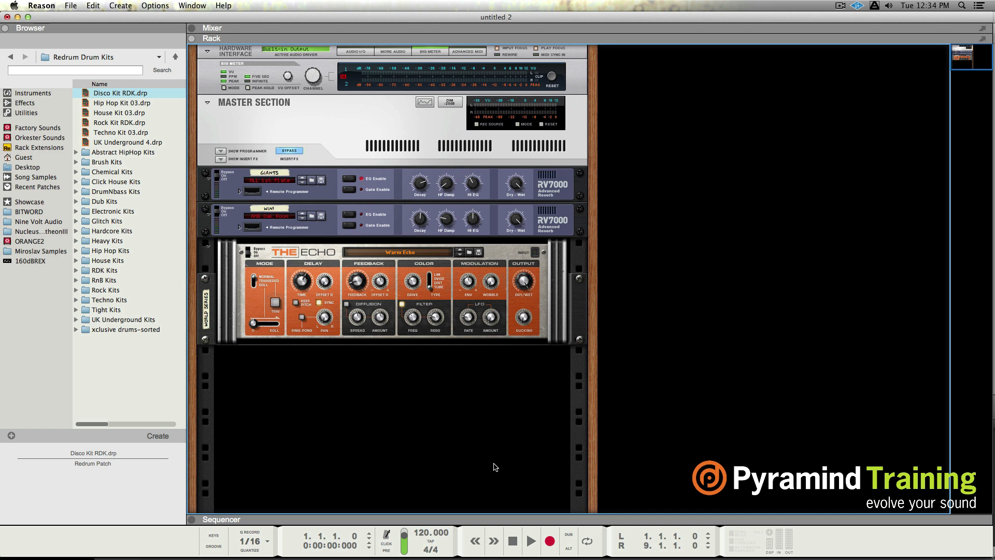
{"action": "mouse_move", "coordinate": [498, 464]}
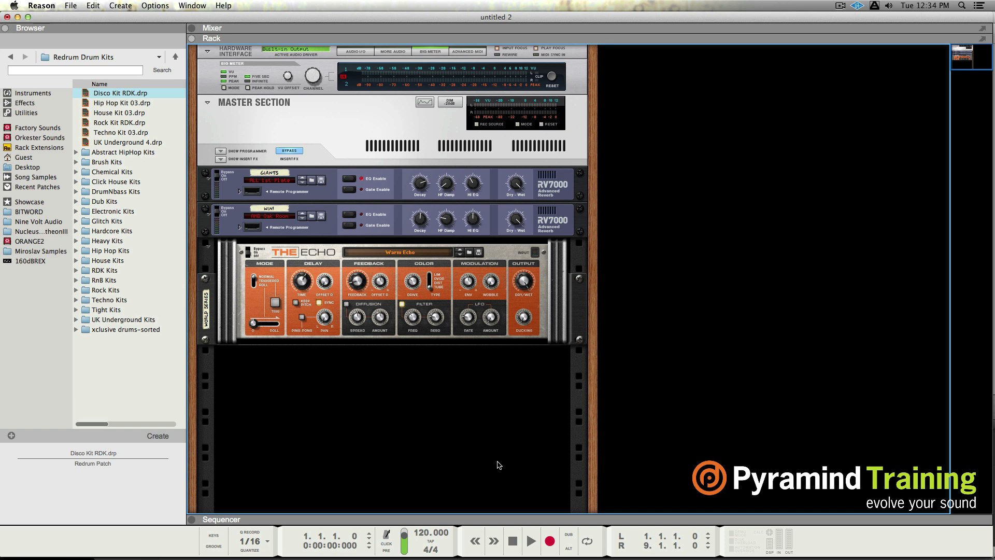
{"action": "mouse_move", "coordinate": [494, 463]}
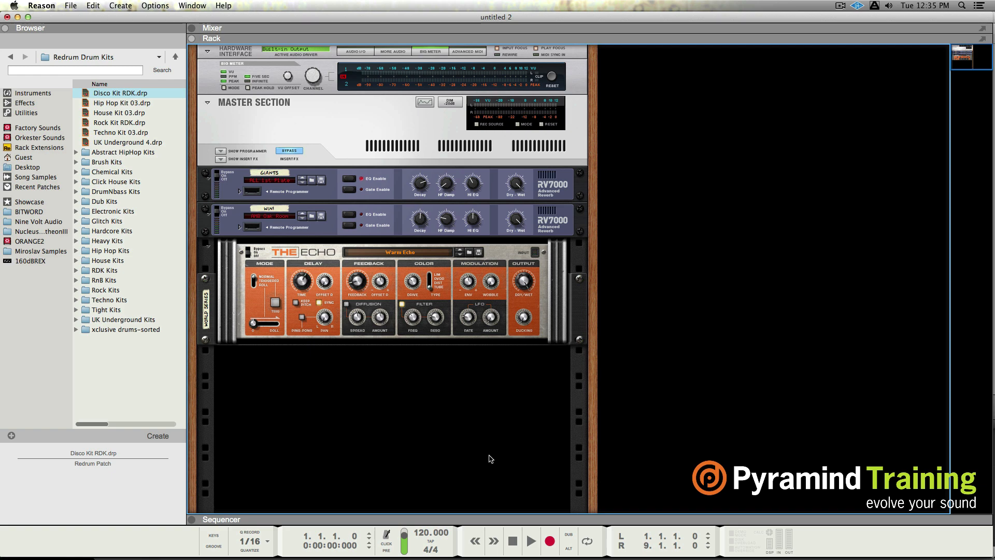
{"action": "mouse_move", "coordinate": [631, 198]}
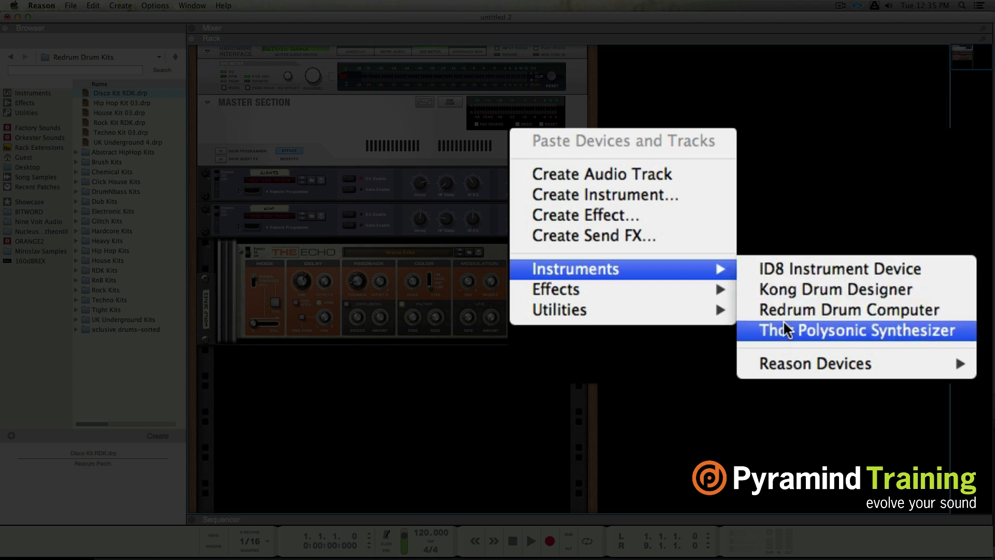
{"action": "left_click", "coordinate": [854, 330]}
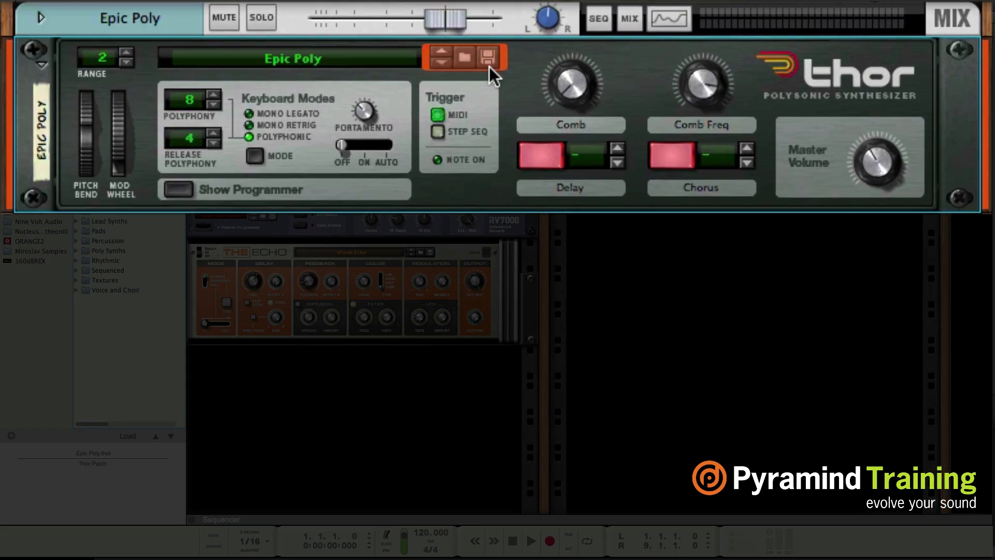
{"action": "mouse_move", "coordinate": [489, 77]}
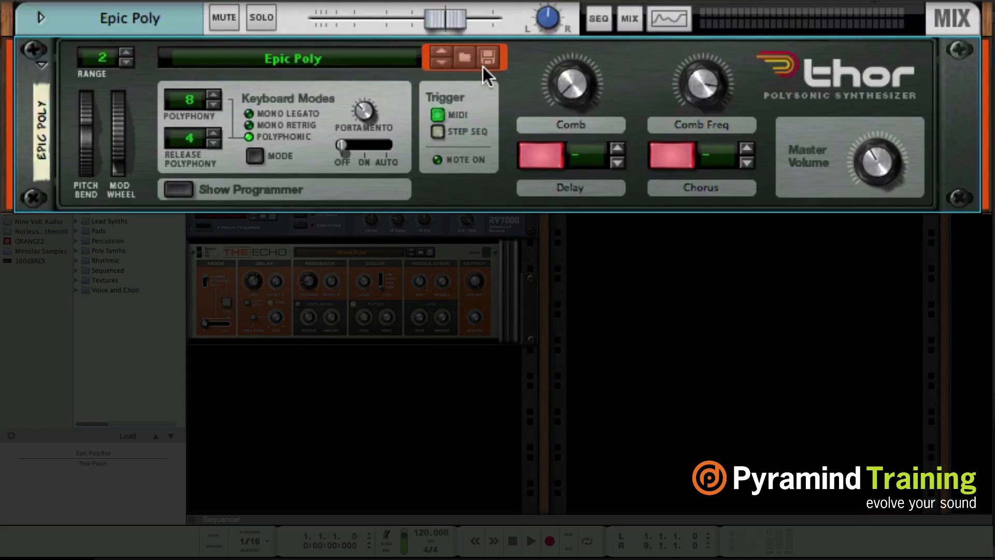
{"action": "mouse_move", "coordinate": [679, 177]}
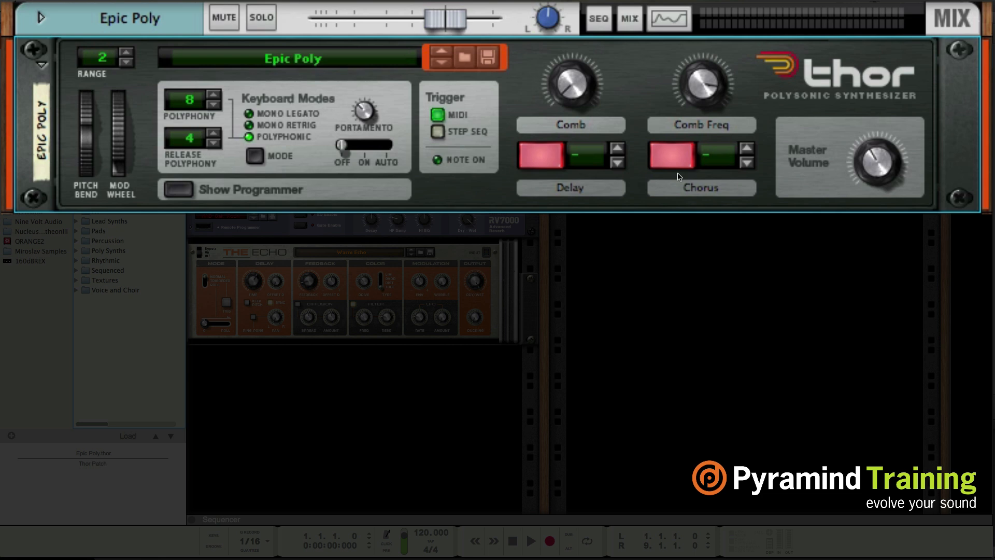
{"action": "mouse_move", "coordinate": [463, 86]}
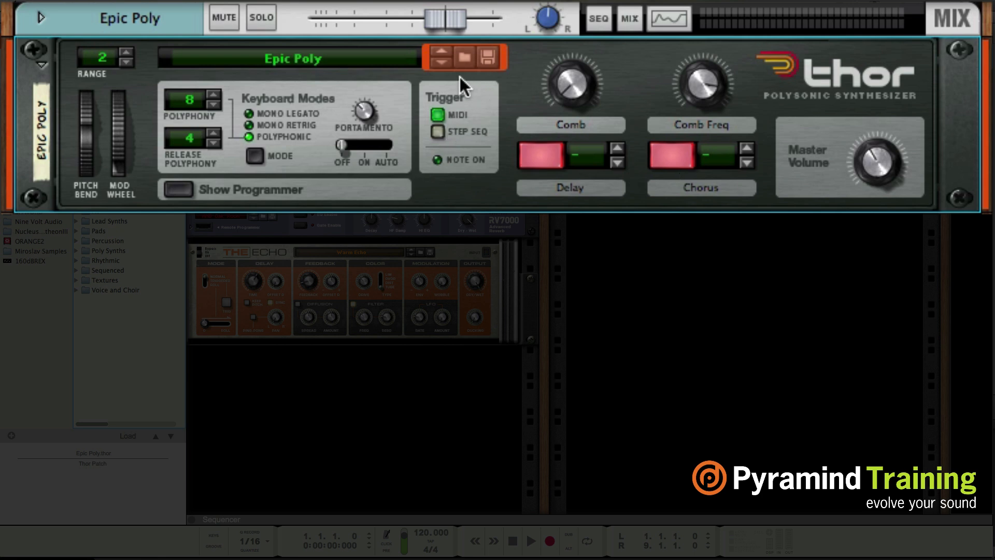
{"action": "mouse_move", "coordinate": [460, 85]}
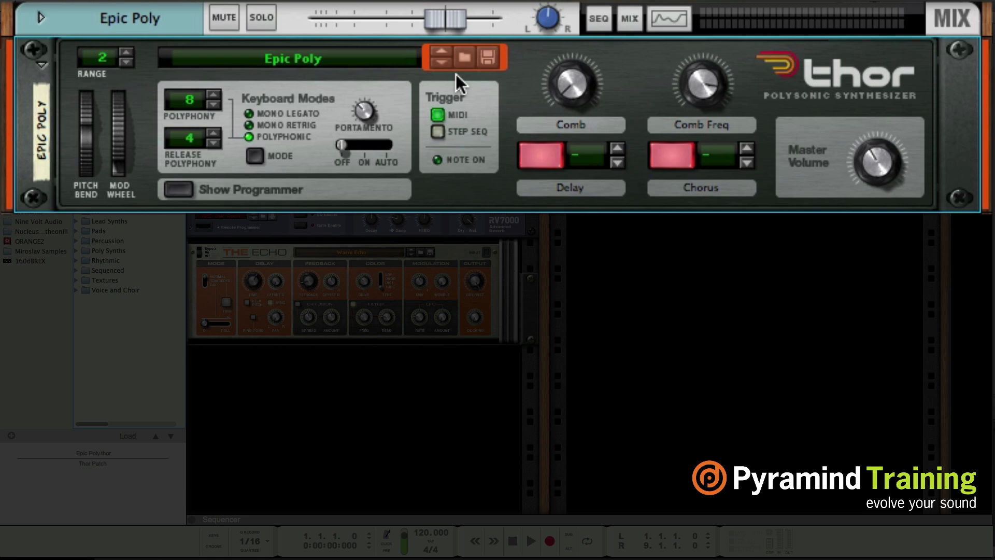
{"action": "mouse_move", "coordinate": [127, 149]}
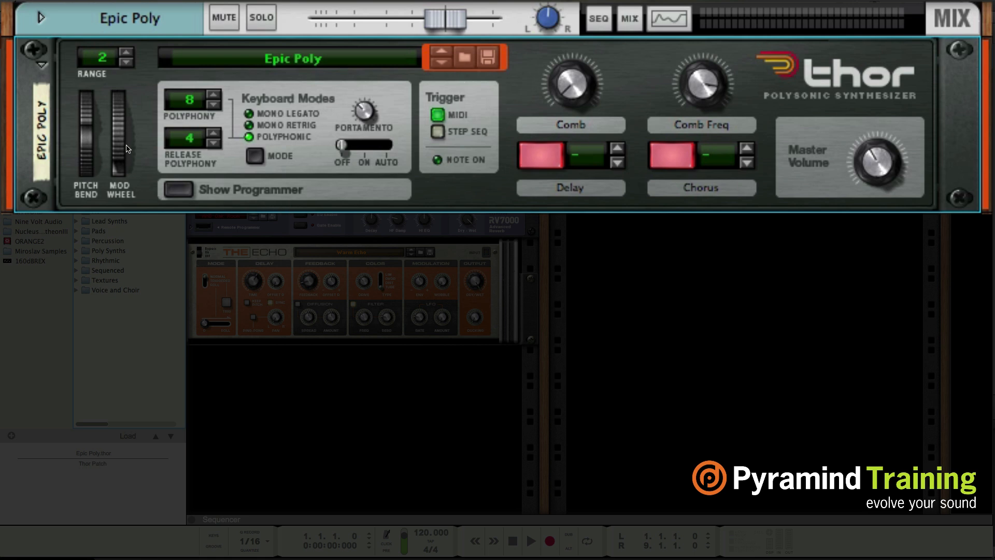
{"action": "mouse_move", "coordinate": [80, 45]}
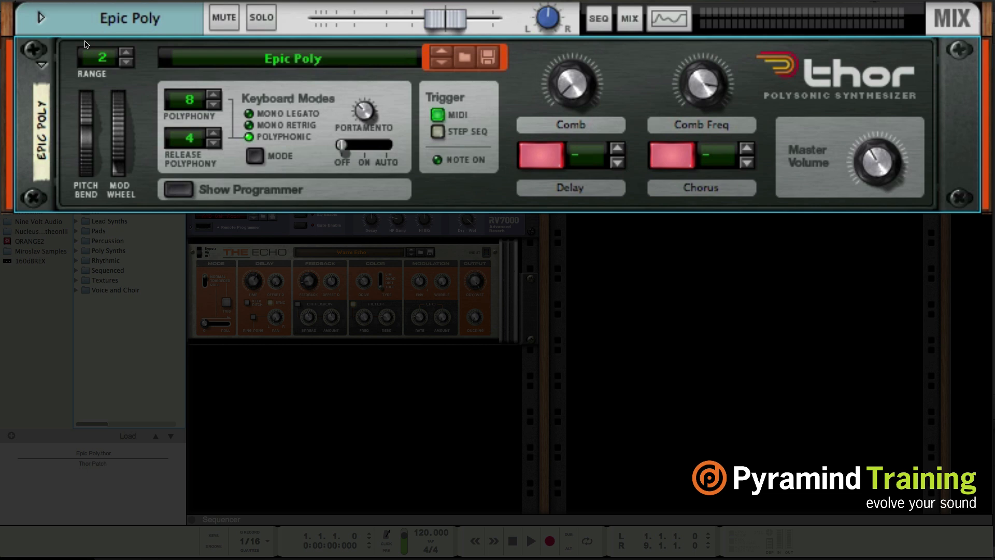
{"action": "mouse_move", "coordinate": [120, 111]}
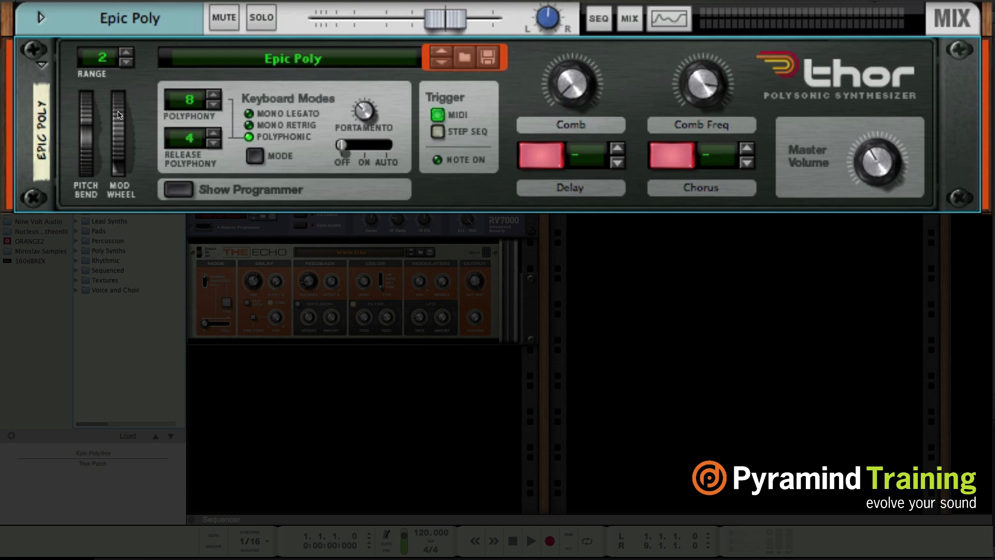
{"action": "mouse_move", "coordinate": [118, 118]}
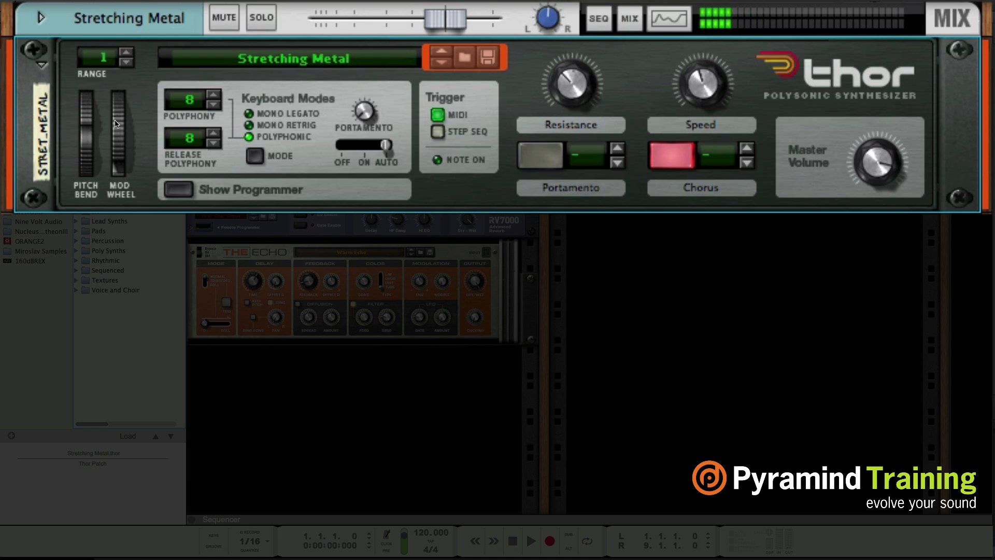
{"action": "mouse_move", "coordinate": [434, 50]}
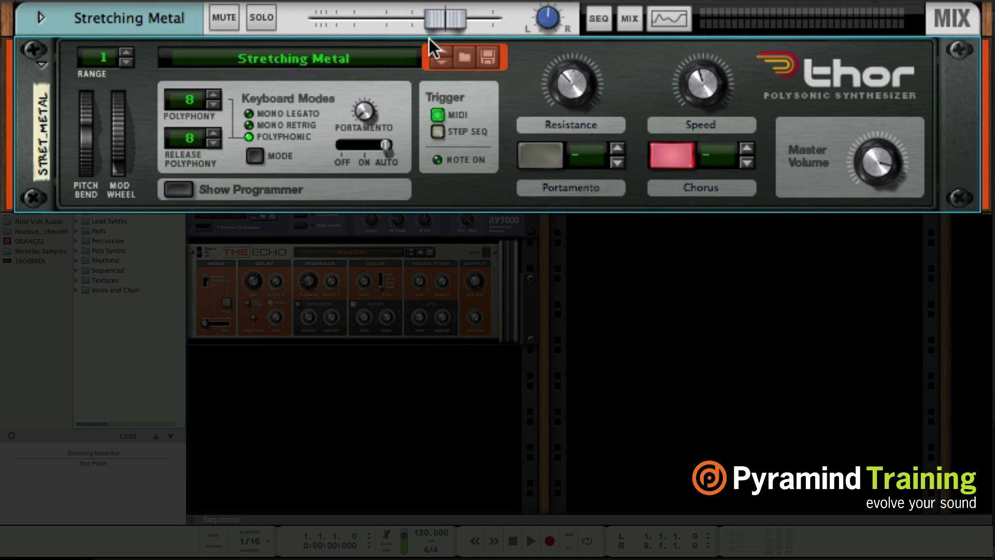
- Browse Thor's patch list and load Thaaahhr Keys.thor onto Thor
{"action": "left_click", "coordinate": [463, 58]}
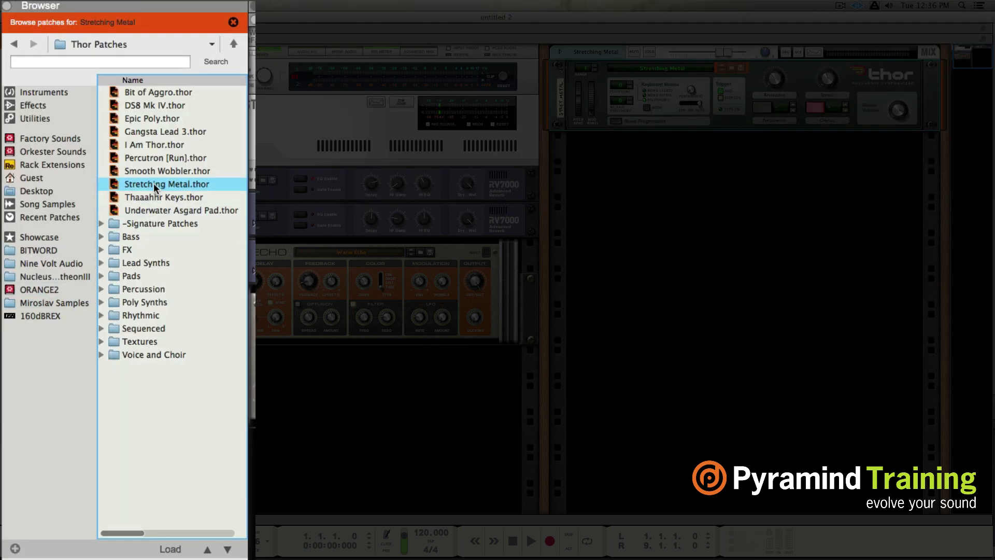
{"action": "mouse_move", "coordinate": [171, 153]}
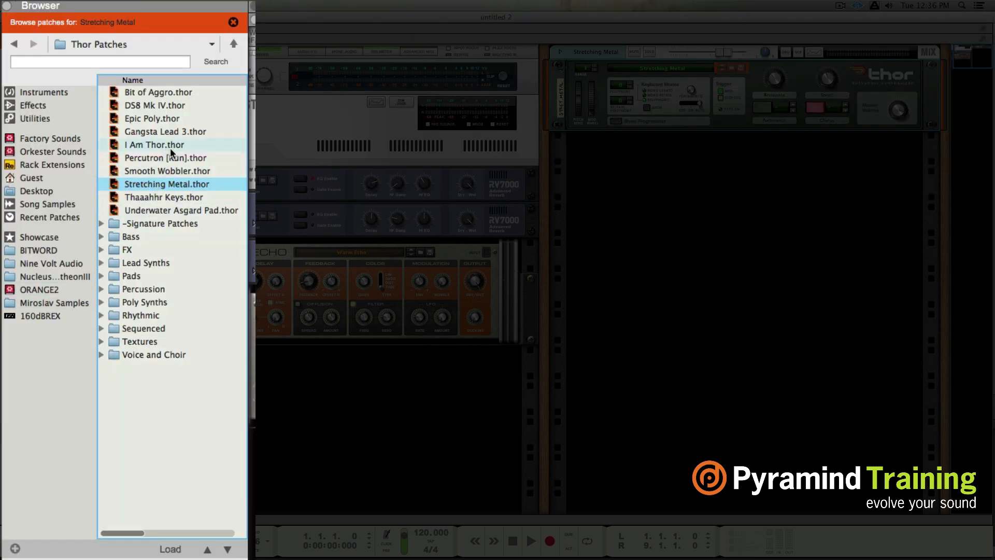
{"action": "mouse_move", "coordinate": [186, 381]}
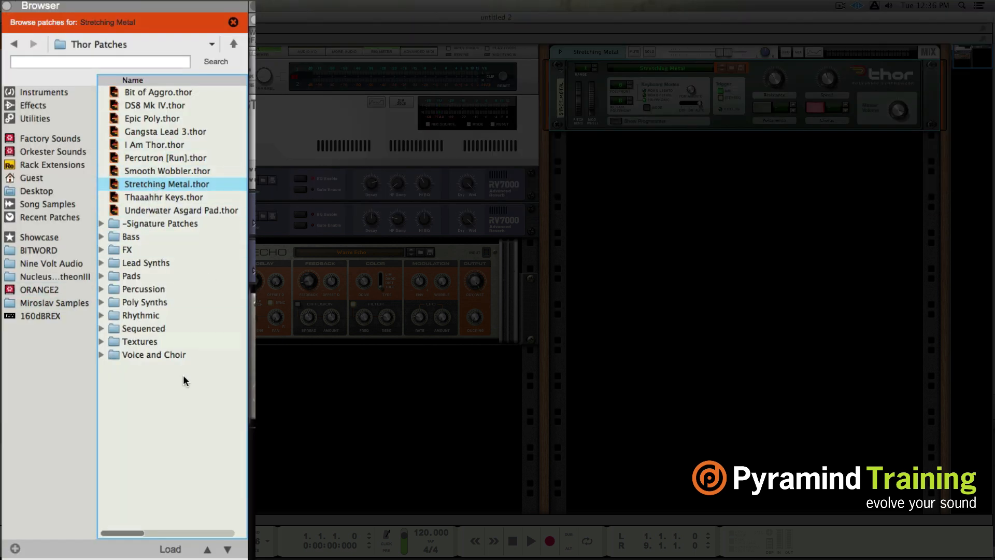
{"action": "left_click", "coordinate": [164, 197]}
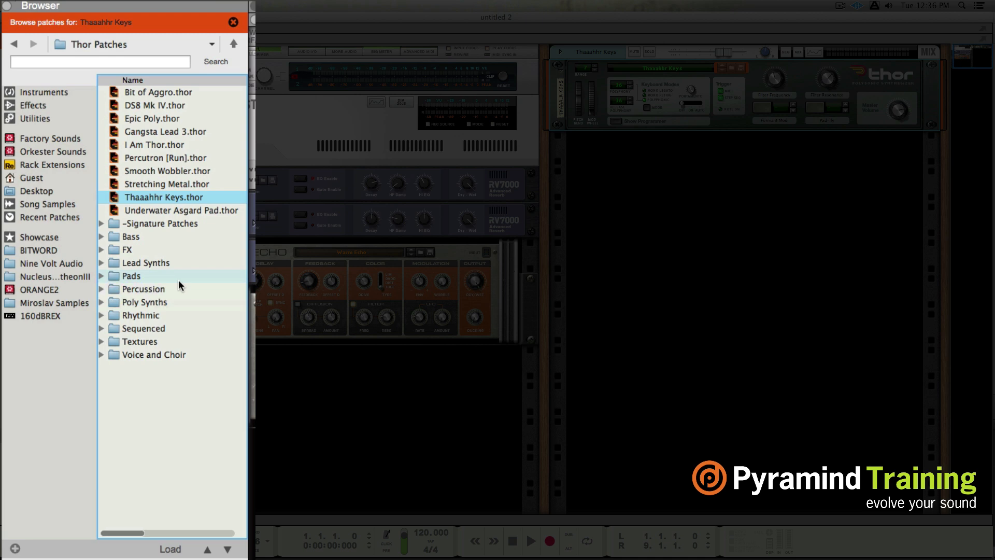
{"action": "mouse_move", "coordinate": [122, 134]}
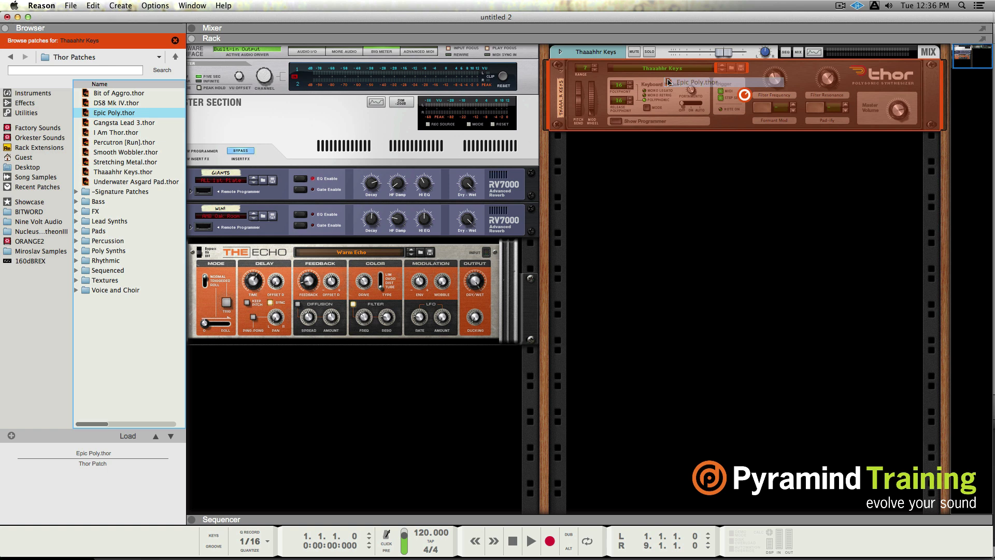
- Load Epic Poly.thor from the Thor Patches list onto Thor
{"action": "double_click", "coordinate": [114, 113]}
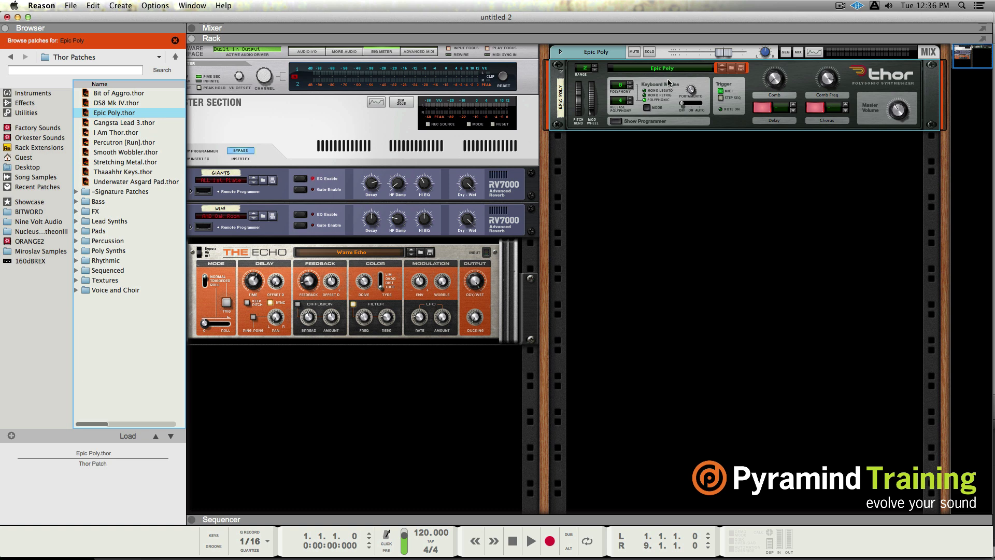
{"action": "mouse_move", "coordinate": [322, 250]}
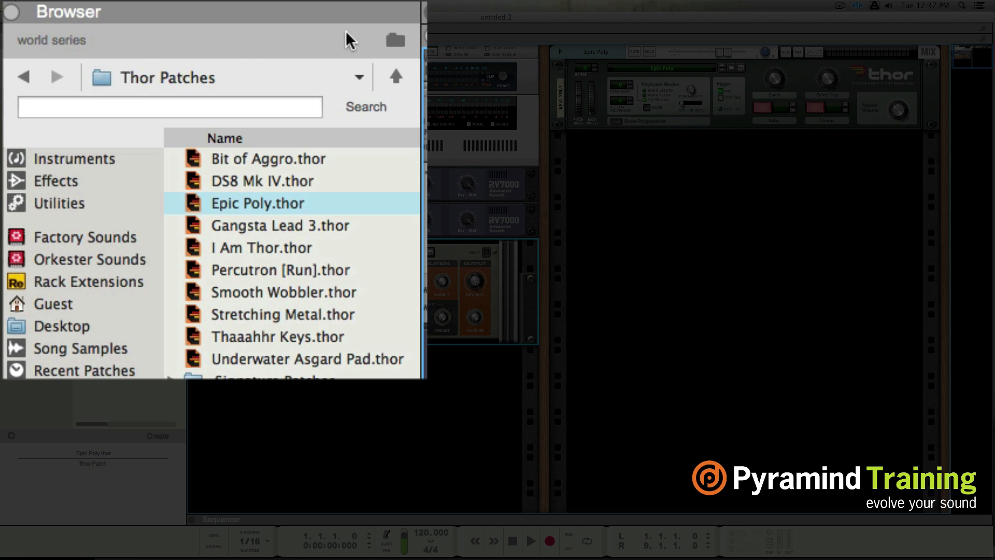
- Audition Happy Chorus and Short Round on The Echo, settling on Sparkling Slap
{"action": "left_click", "coordinate": [394, 40]}
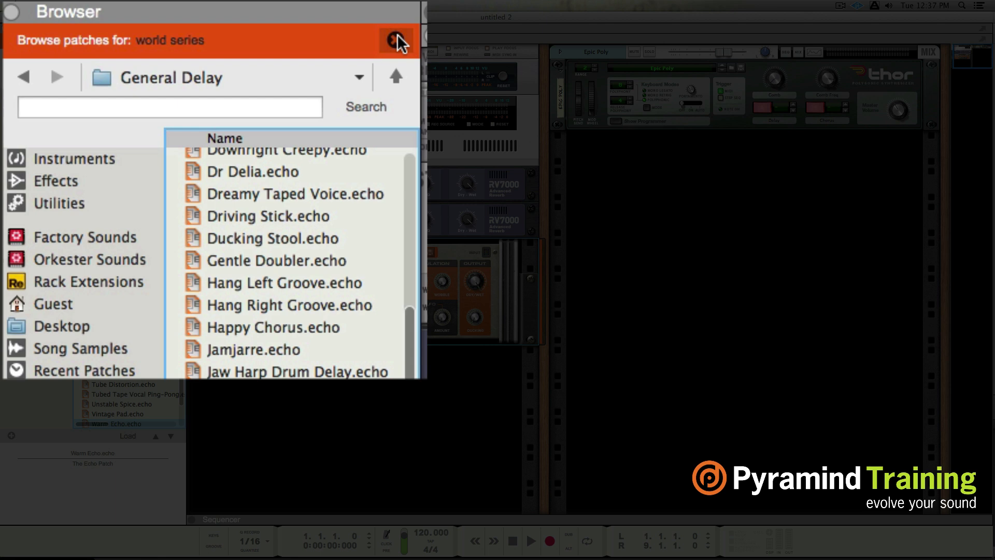
{"action": "mouse_move", "coordinate": [429, 260]}
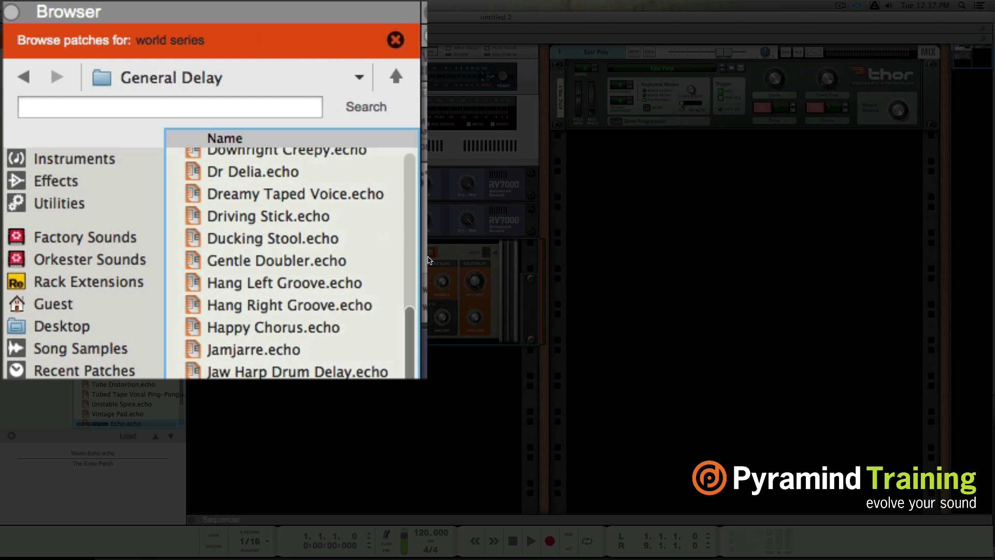
{"action": "mouse_move", "coordinate": [445, 263]}
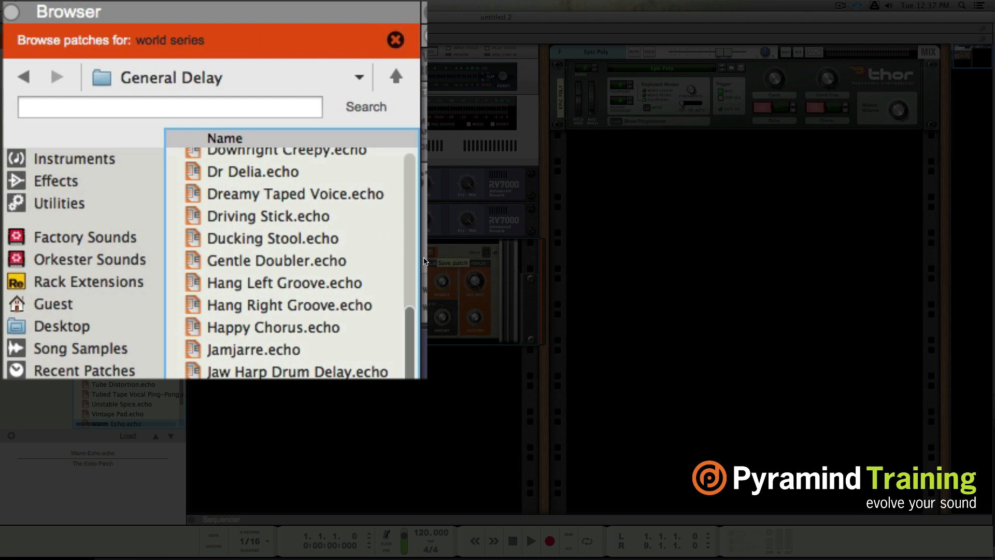
{"action": "left_click", "coordinate": [296, 371]}
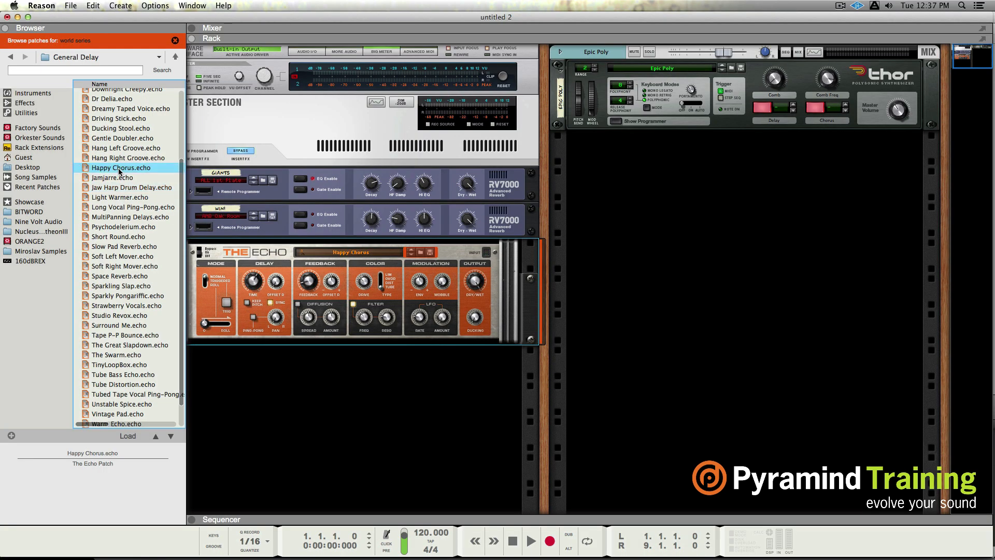
{"action": "left_click", "coordinate": [118, 237]}
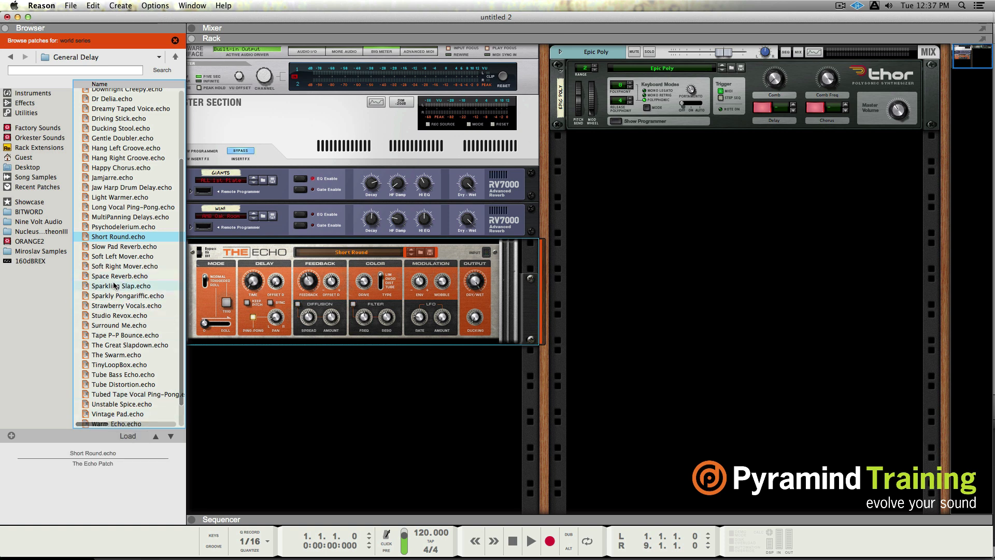
{"action": "left_click", "coordinate": [121, 285]}
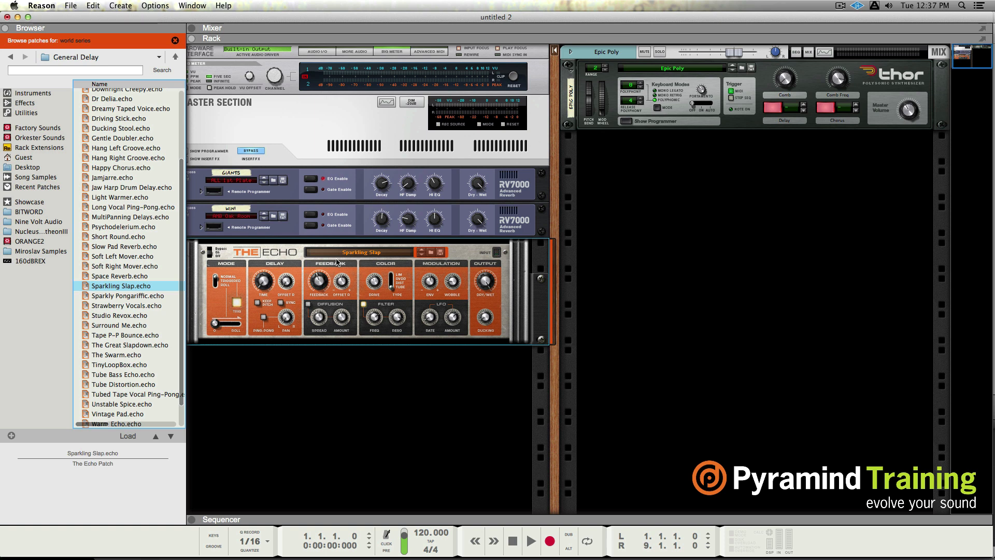
{"action": "mouse_move", "coordinate": [199, 230]}
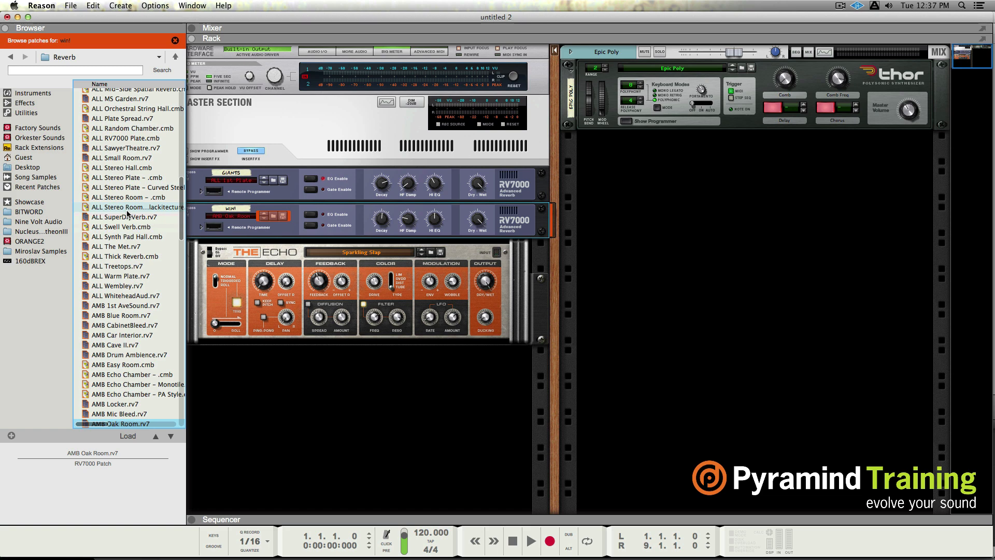
- Add the ALL Stereo Plate Combinator below The Echo, then select ALL Small Room
{"action": "left_click", "coordinate": [130, 177]}
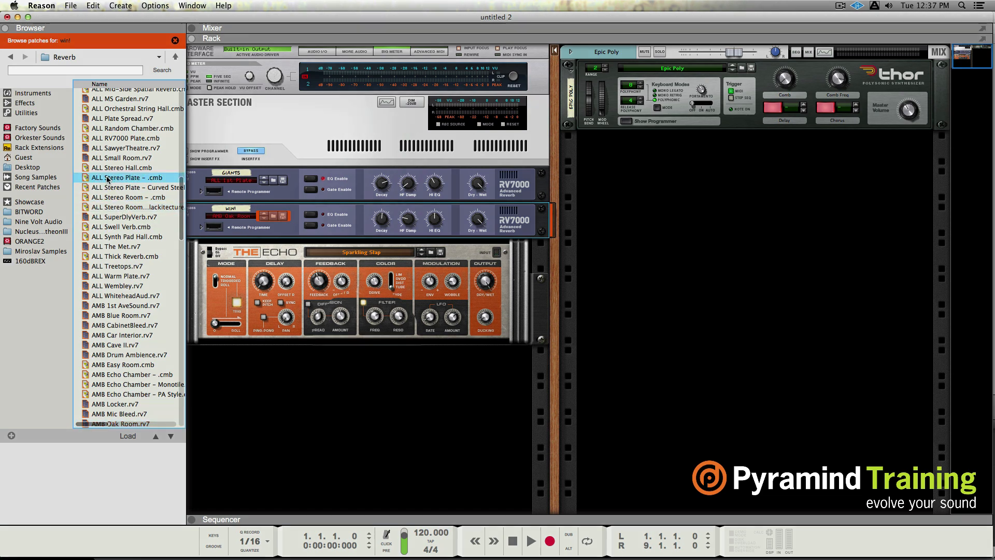
{"action": "left_click", "coordinate": [127, 178]}
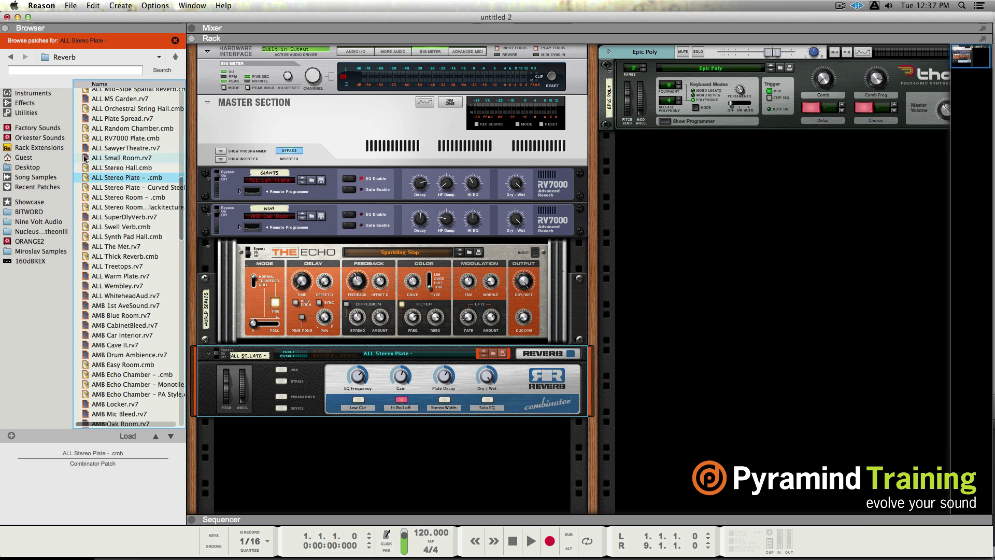
{"action": "left_click", "coordinate": [124, 157]}
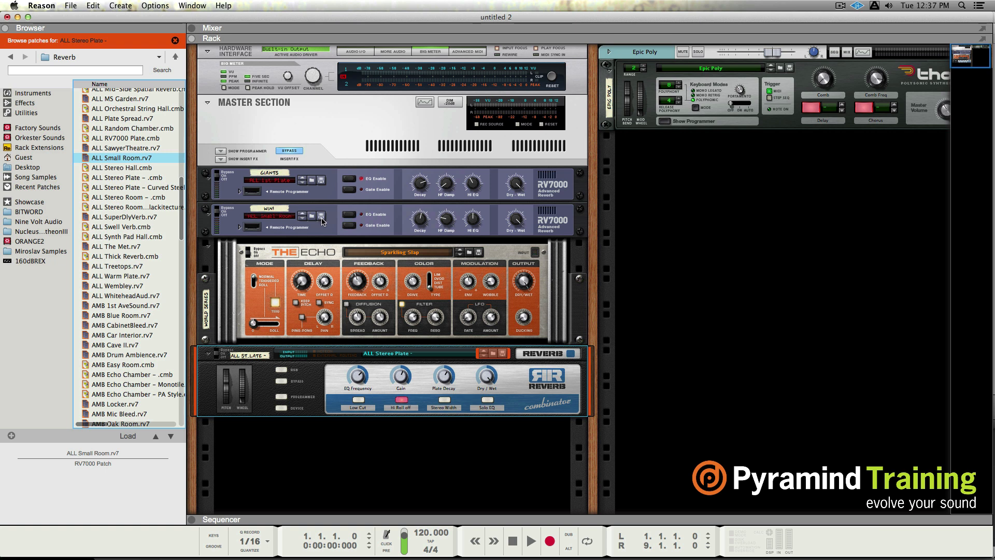
{"action": "mouse_move", "coordinate": [323, 221]}
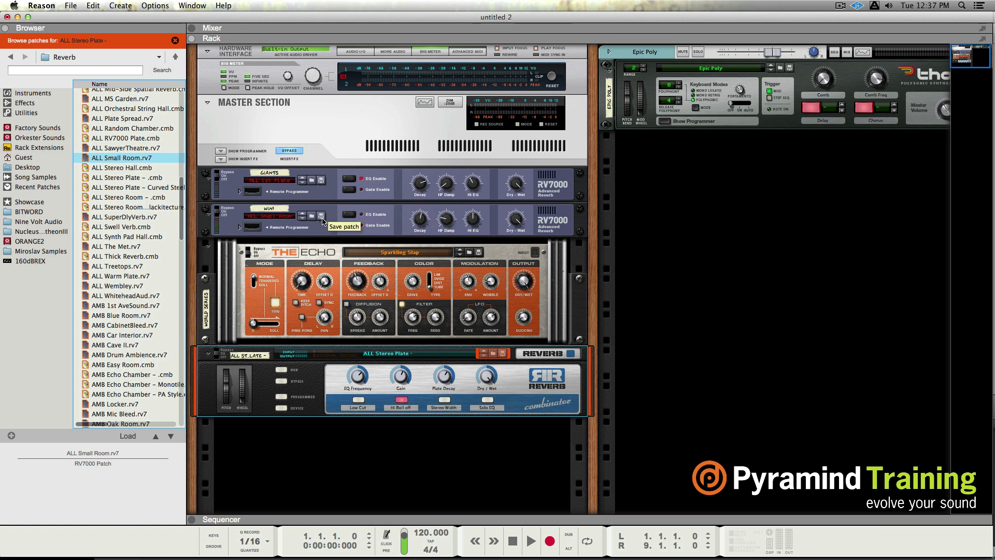
{"action": "mouse_move", "coordinate": [136, 207]}
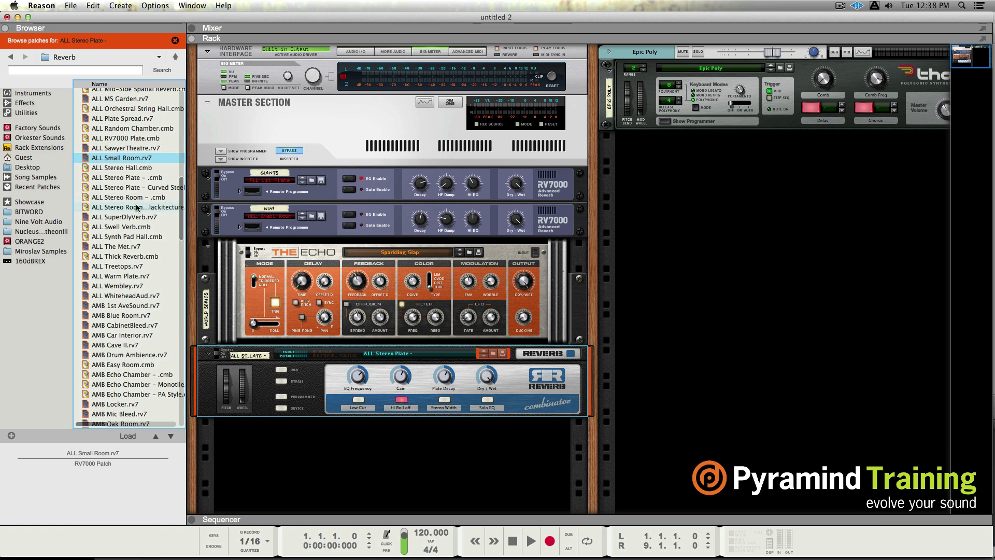
{"action": "mouse_move", "coordinate": [252, 295]}
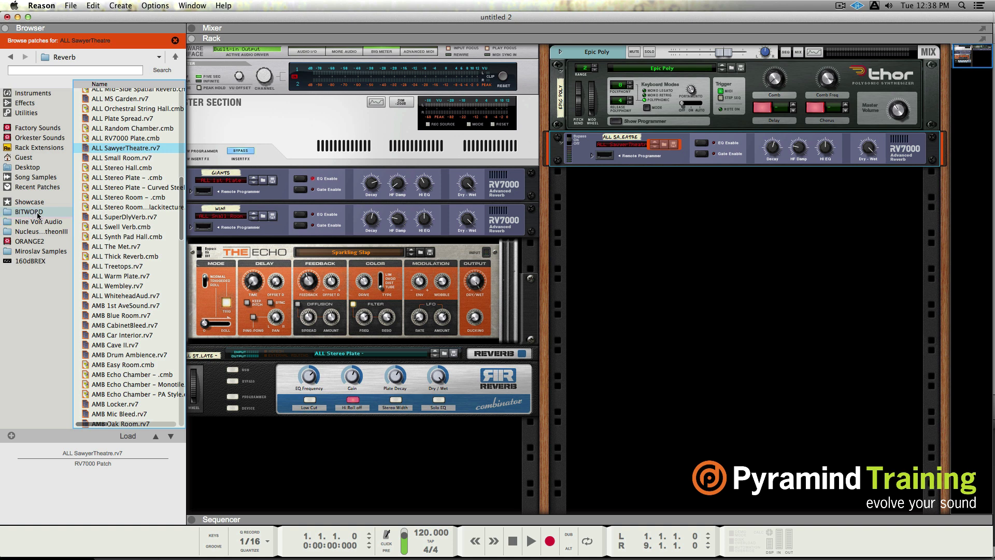
{"action": "mouse_move", "coordinate": [16, 177]}
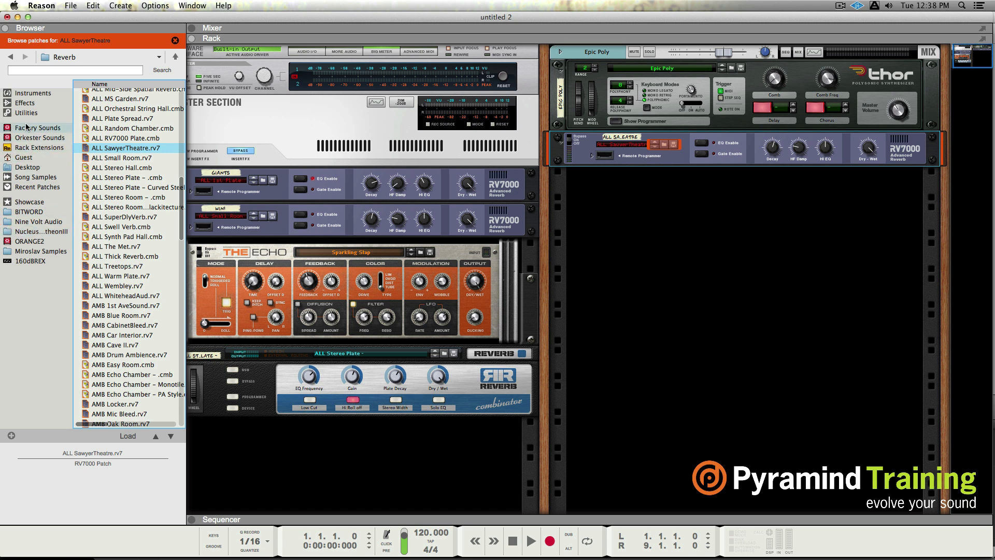
{"action": "mouse_move", "coordinate": [36, 260]}
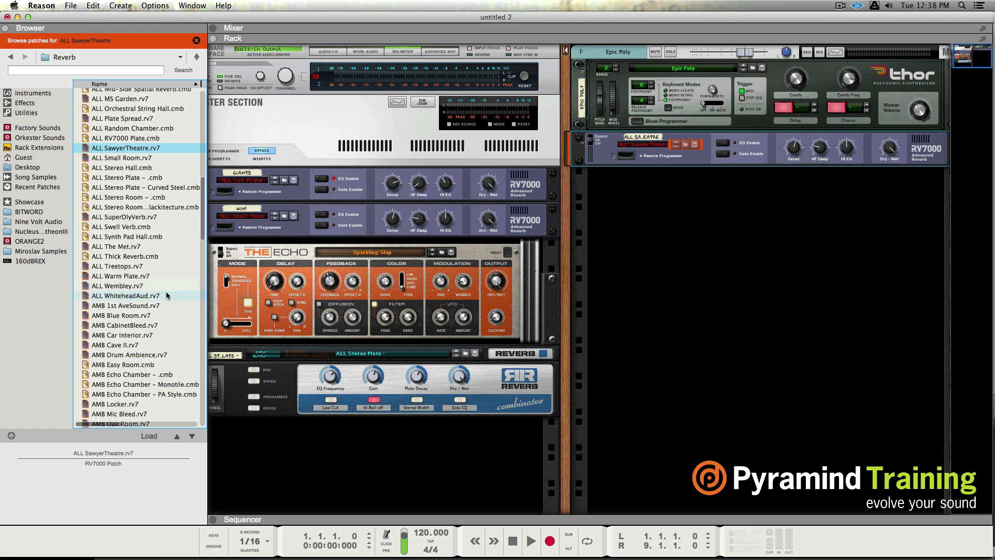
{"action": "mouse_move", "coordinate": [63, 263]}
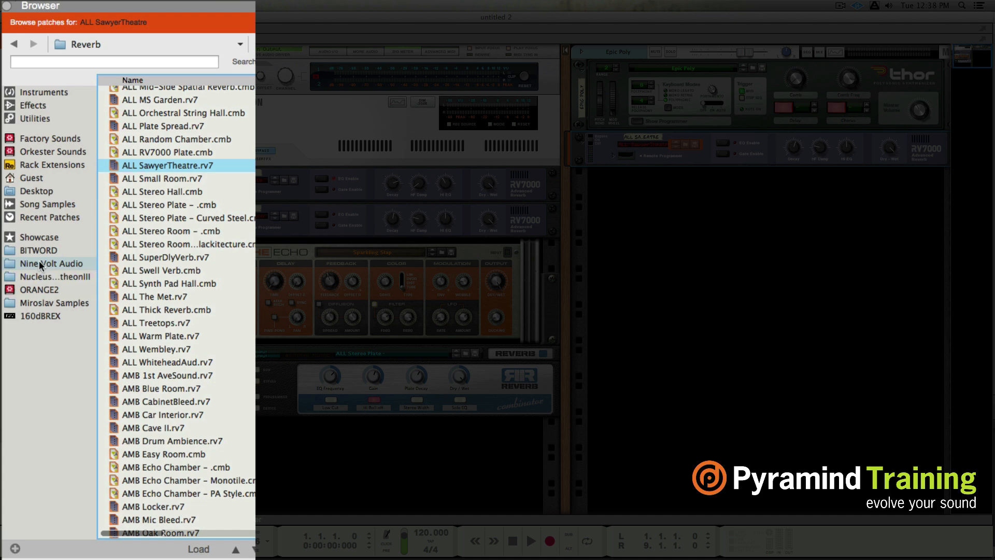
- Open Pantheon III, expand Combinators > 4_Modulation Sequences, and pick Badlands SW.cmb
{"action": "left_click", "coordinate": [54, 276]}
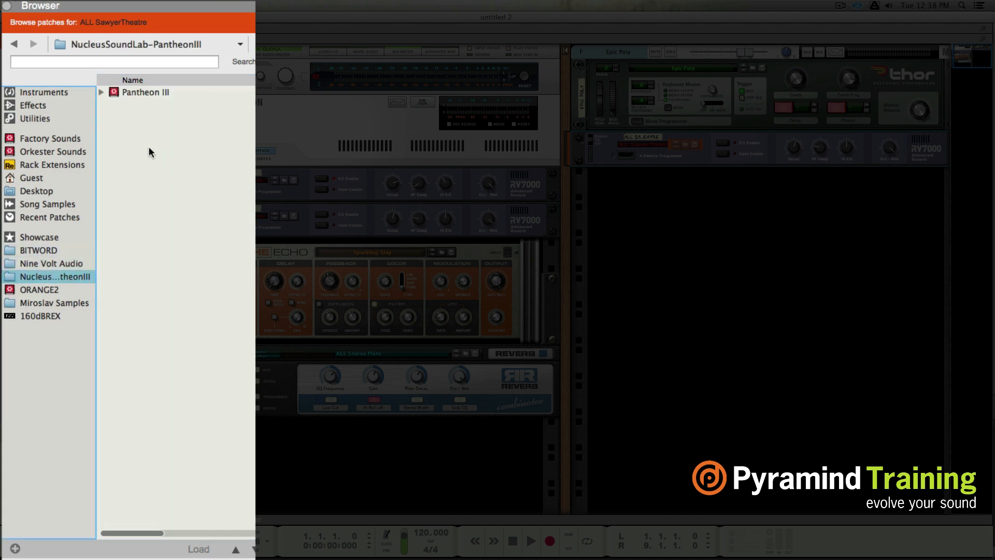
{"action": "mouse_move", "coordinate": [118, 125]}
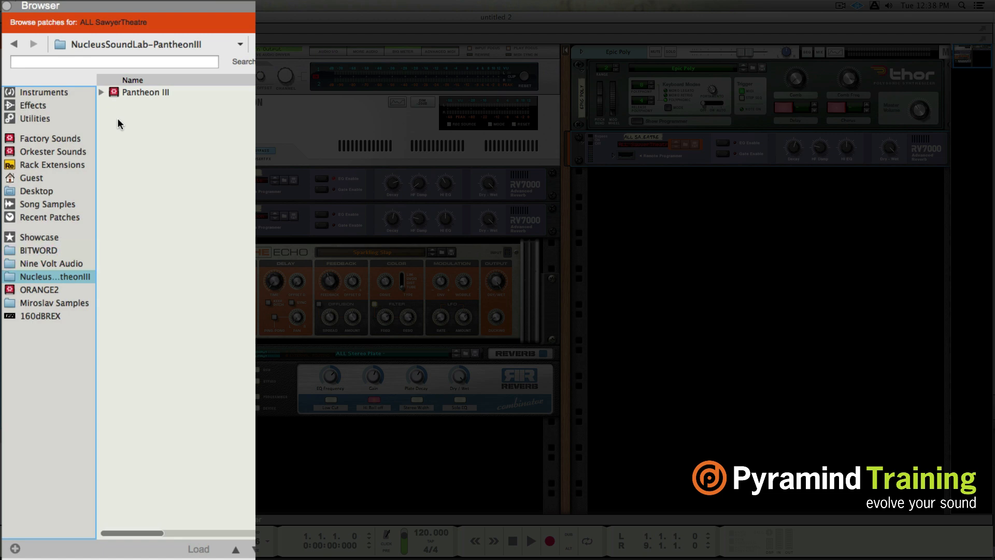
{"action": "mouse_move", "coordinate": [159, 25]}
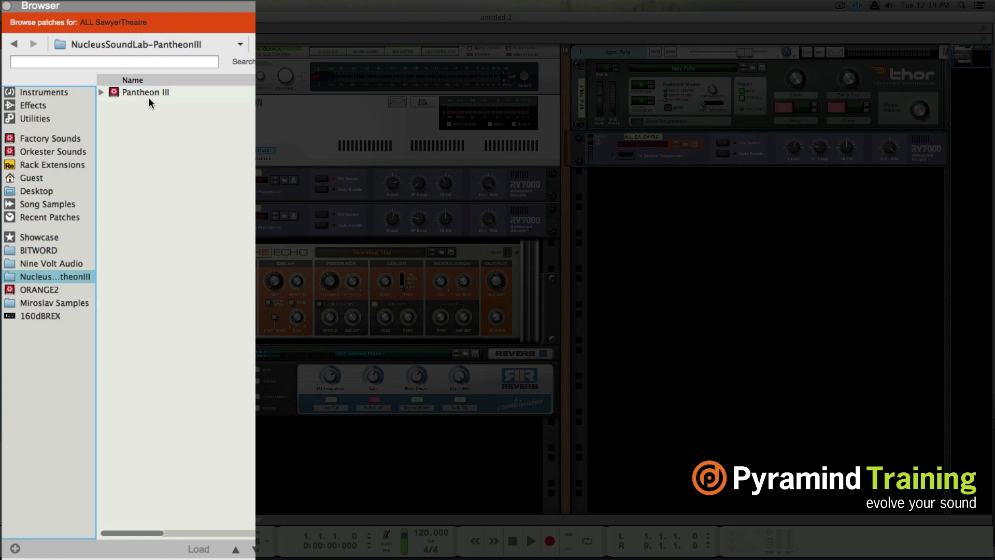
{"action": "left_click", "coordinate": [146, 92]}
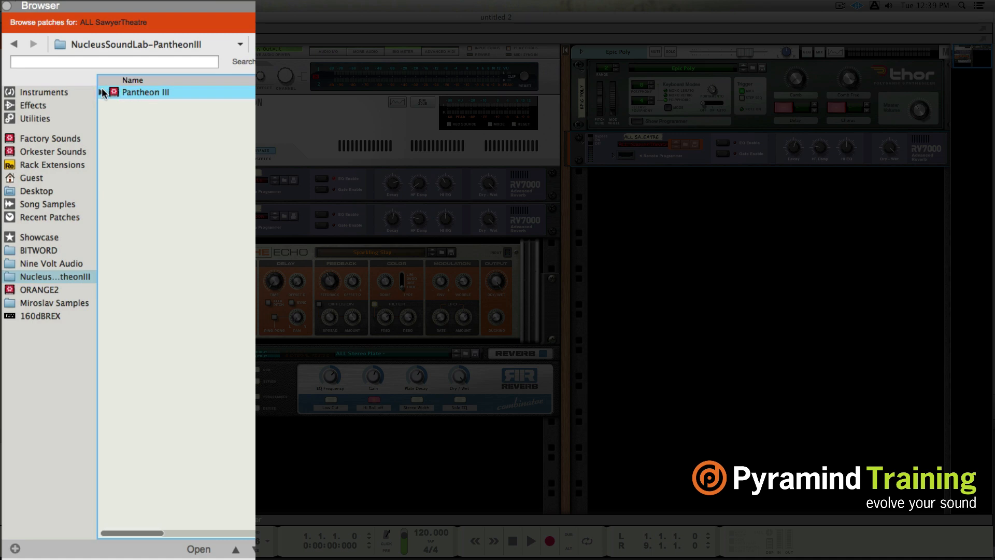
{"action": "left_click", "coordinate": [102, 92]}
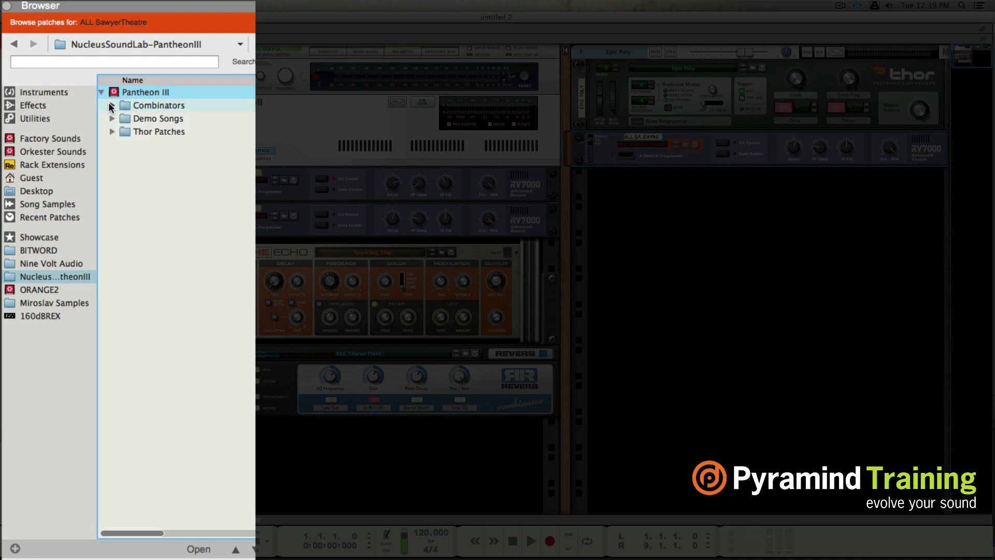
{"action": "left_click", "coordinate": [112, 105]}
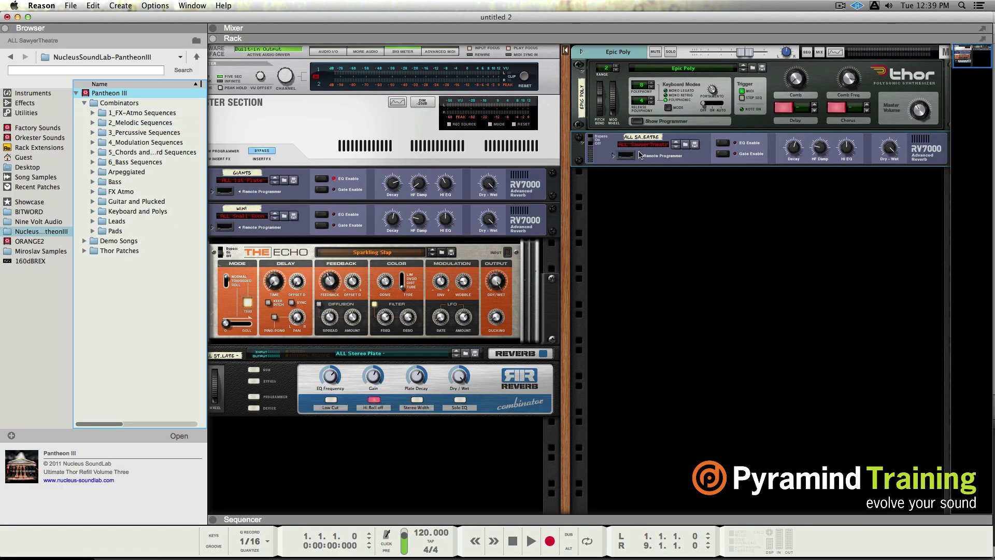
{"action": "left_click", "coordinate": [93, 142]}
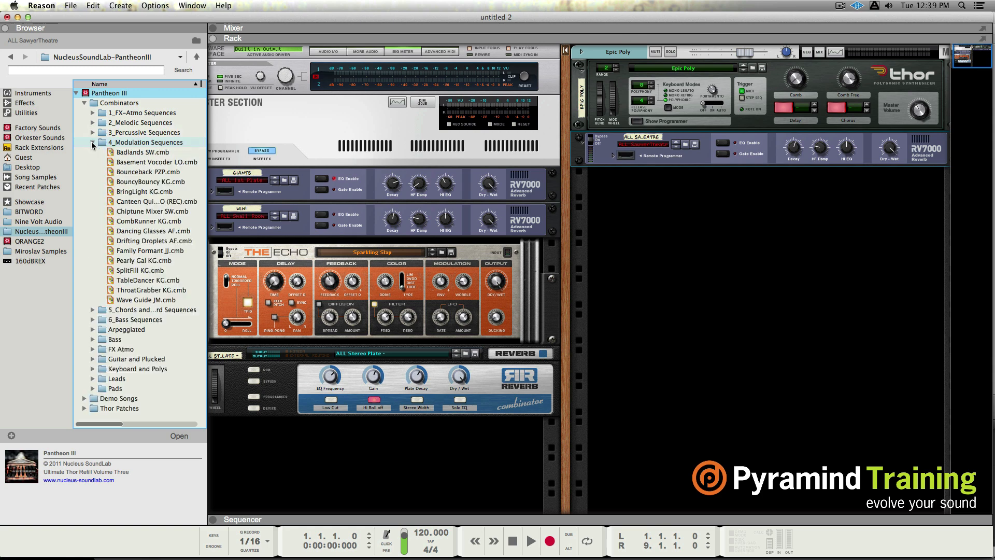
{"action": "left_click", "coordinate": [142, 151]}
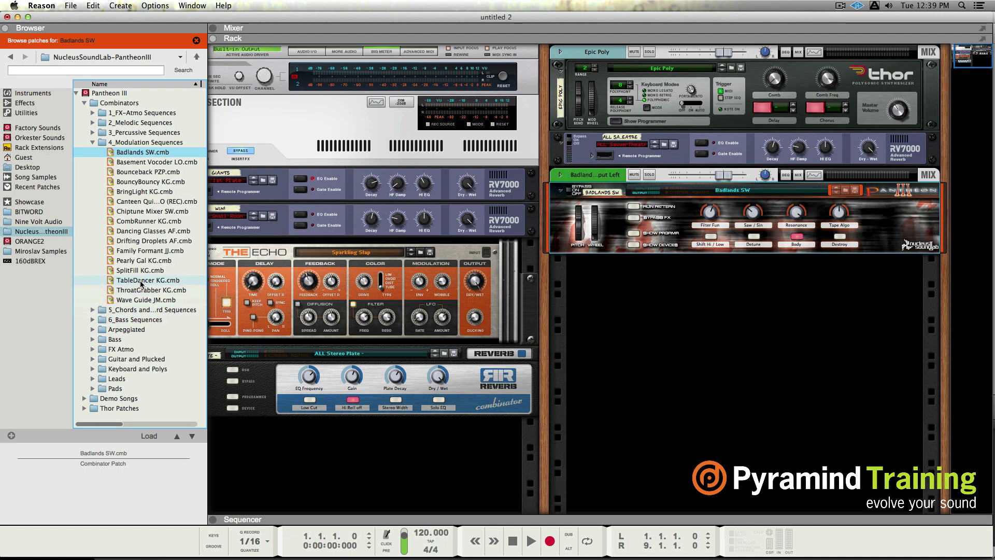
- Add Kong from Create > Instruments, Reset Device, then expand Kong Sounds & Samples
{"action": "left_click", "coordinate": [209, 9]}
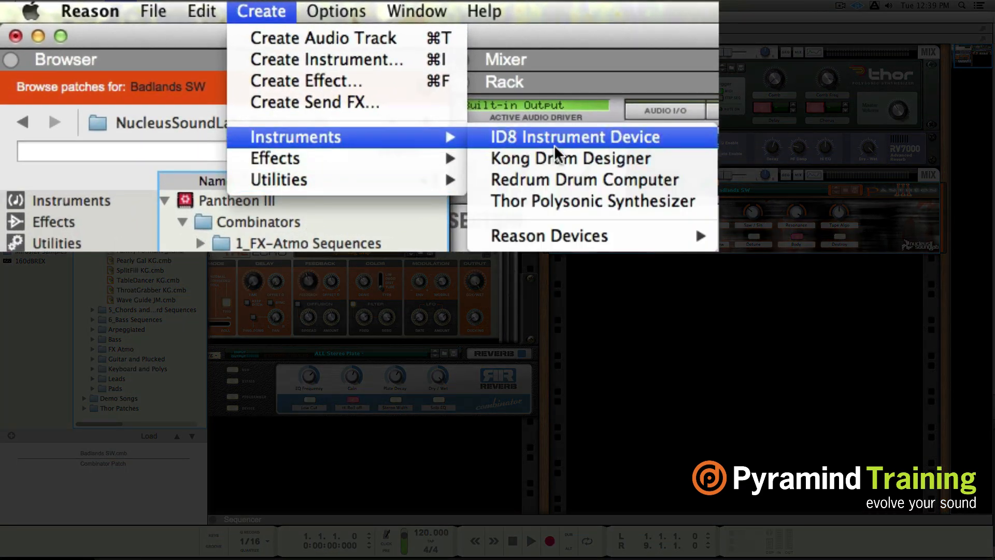
{"action": "left_click", "coordinate": [569, 158]}
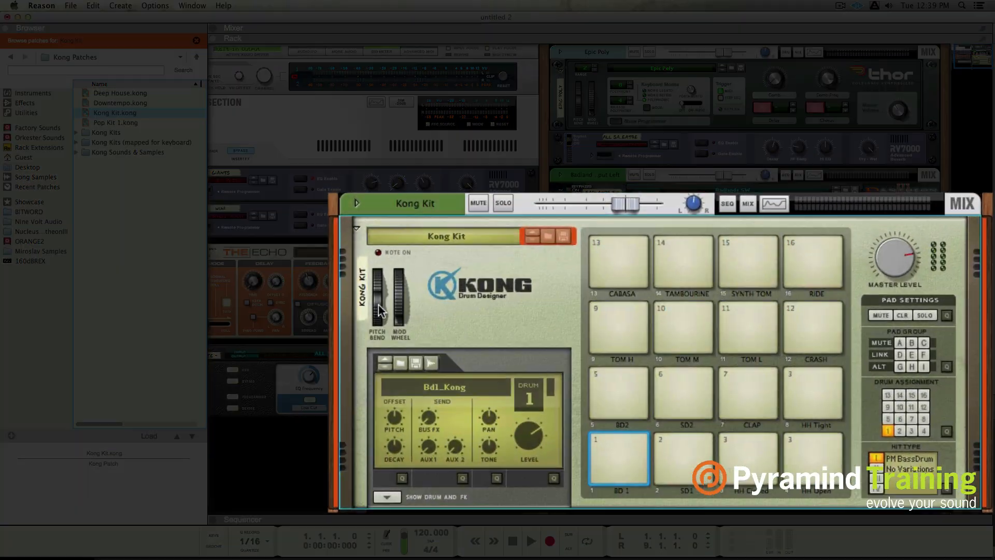
{"action": "right_click", "coordinate": [444, 298]}
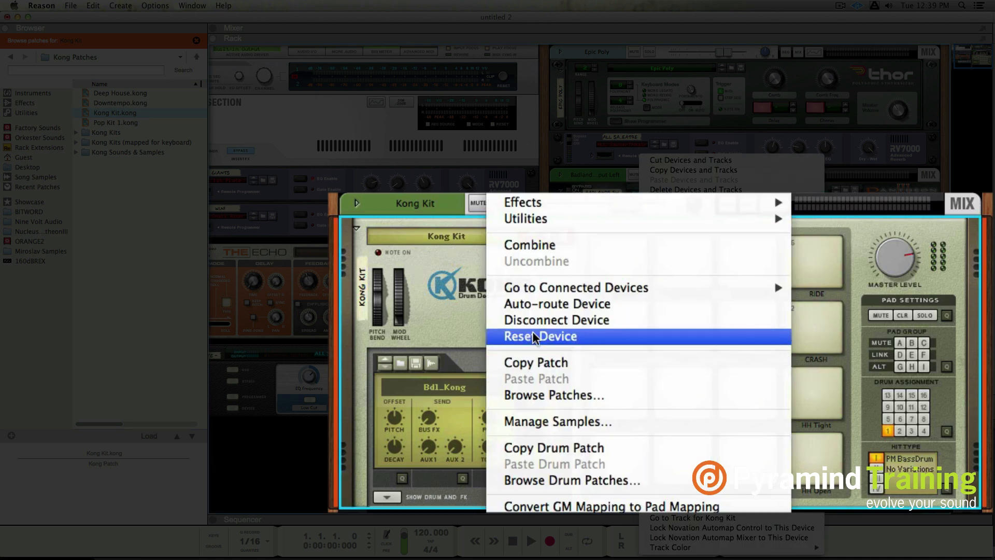
{"action": "left_click", "coordinate": [540, 336]}
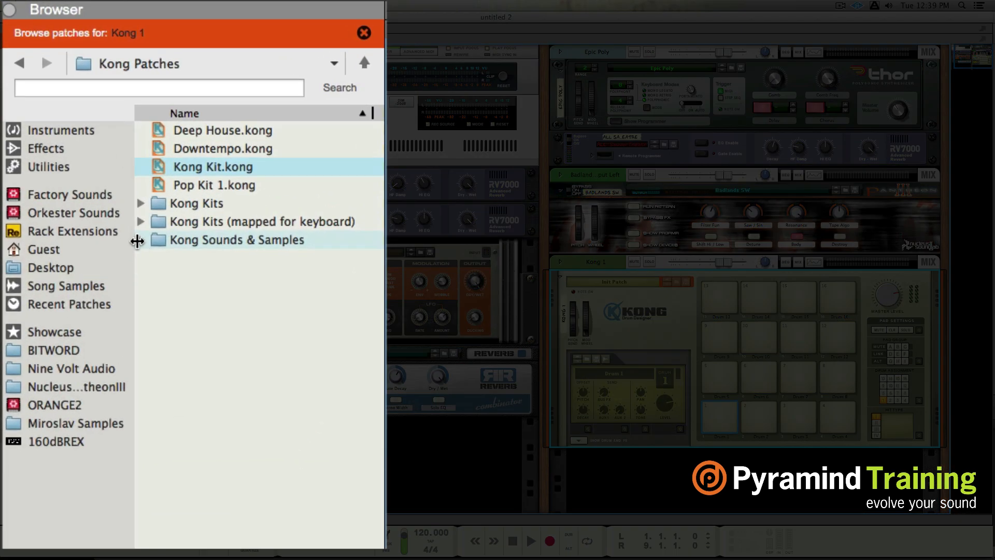
{"action": "mouse_move", "coordinate": [100, 40]}
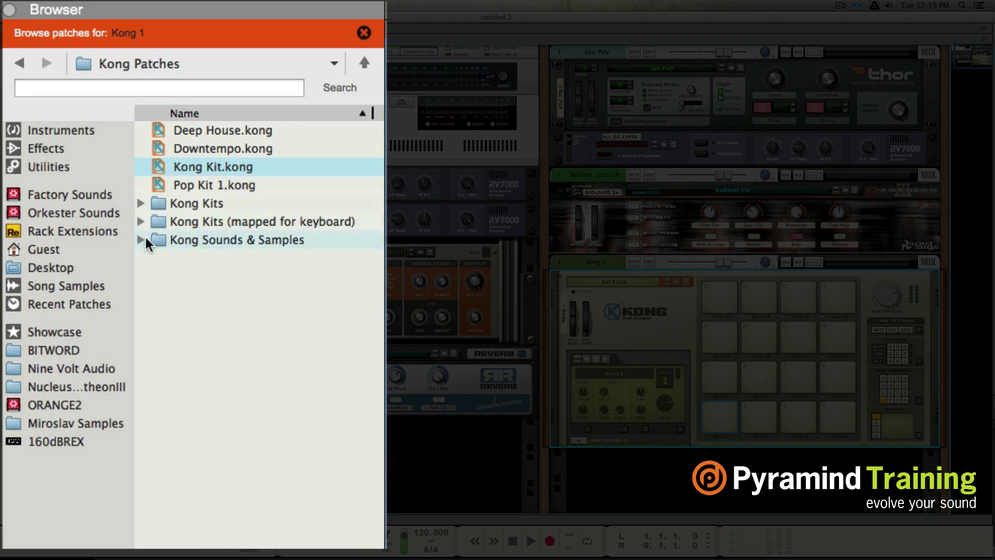
{"action": "left_click", "coordinate": [141, 240]}
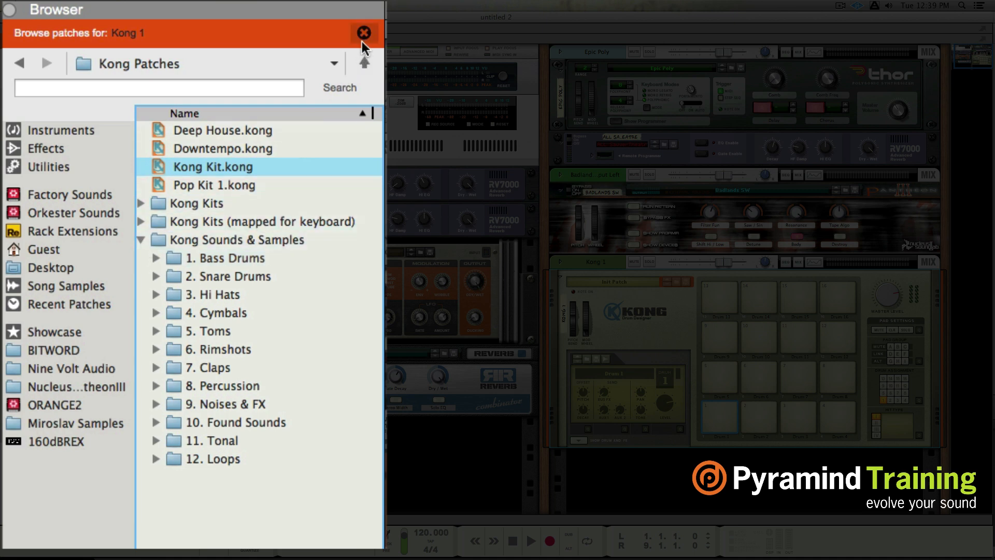
- Exit patch browsing, load Bd_404Loose_BL from 1. Bass Drums onto pad 1, then pick Bd_Analong
{"action": "left_click", "coordinate": [364, 33]}
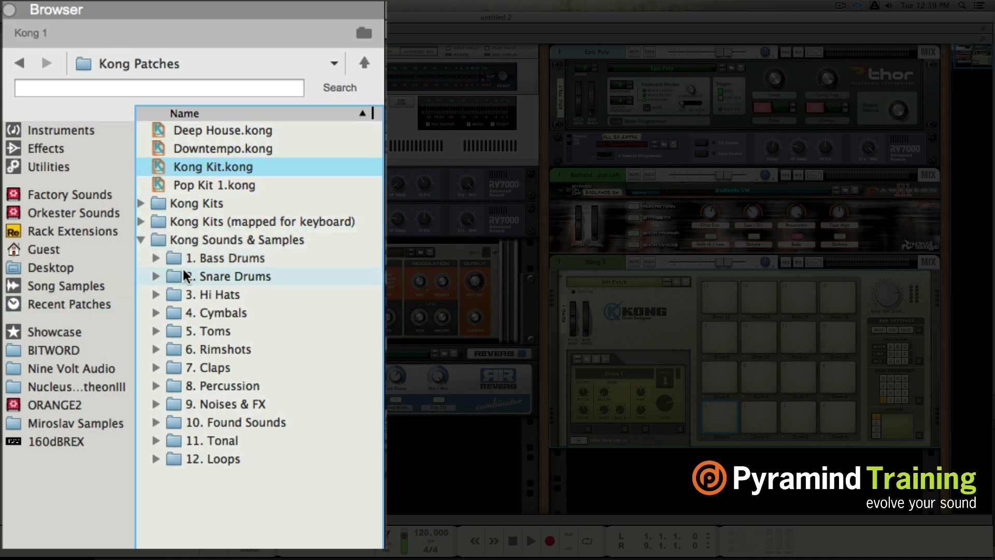
{"action": "mouse_move", "coordinate": [158, 257]}
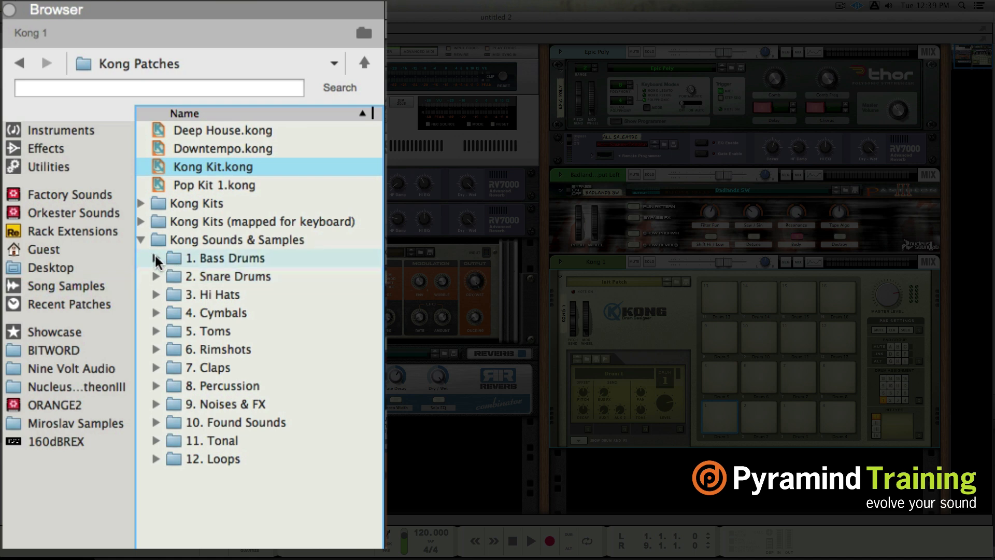
{"action": "left_click", "coordinate": [155, 258]}
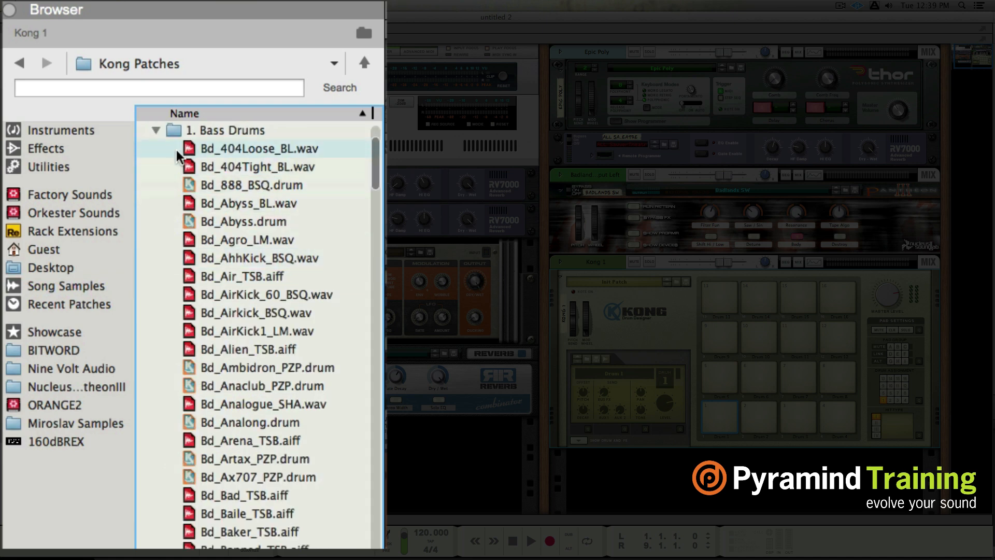
{"action": "left_click", "coordinate": [259, 147]}
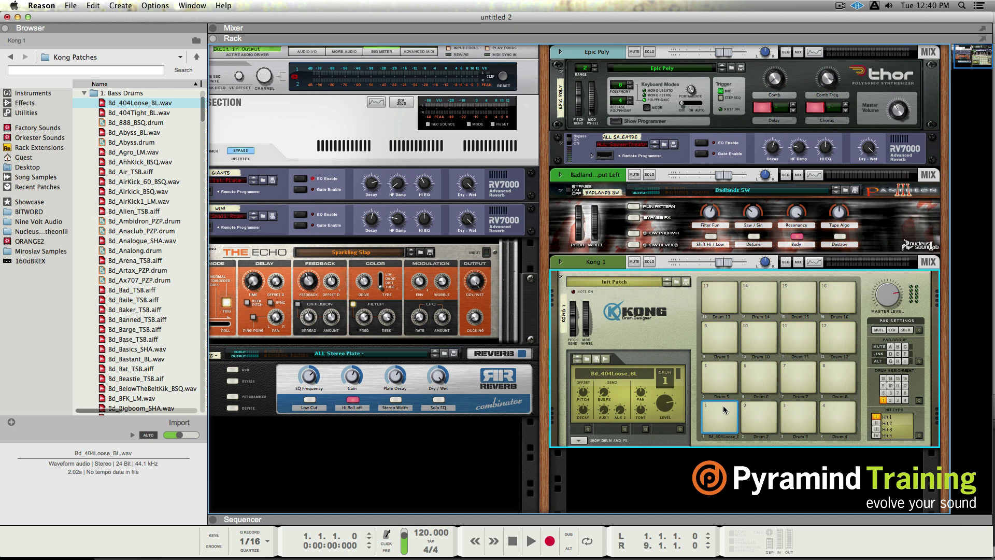
{"action": "mouse_move", "coordinate": [340, 331]}
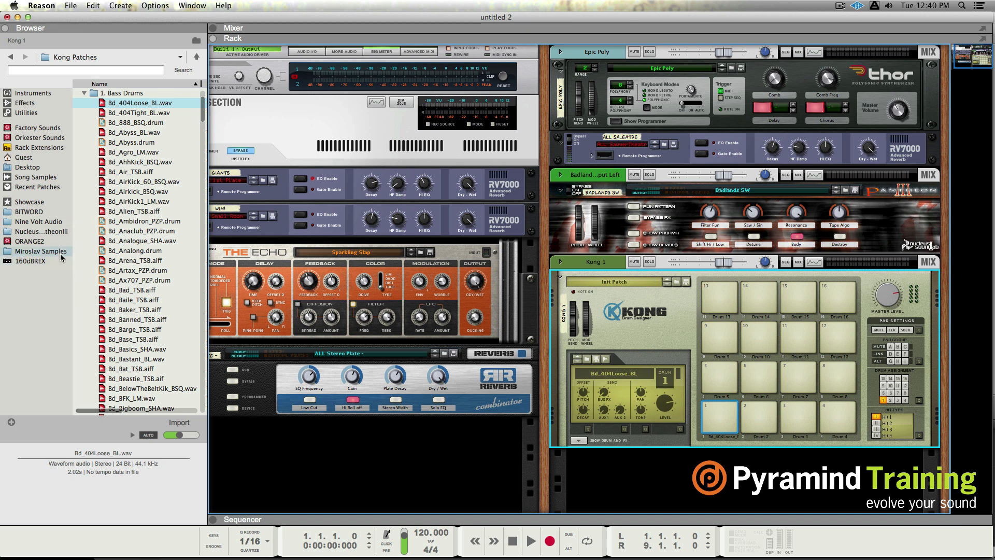
{"action": "mouse_move", "coordinate": [99, 254]}
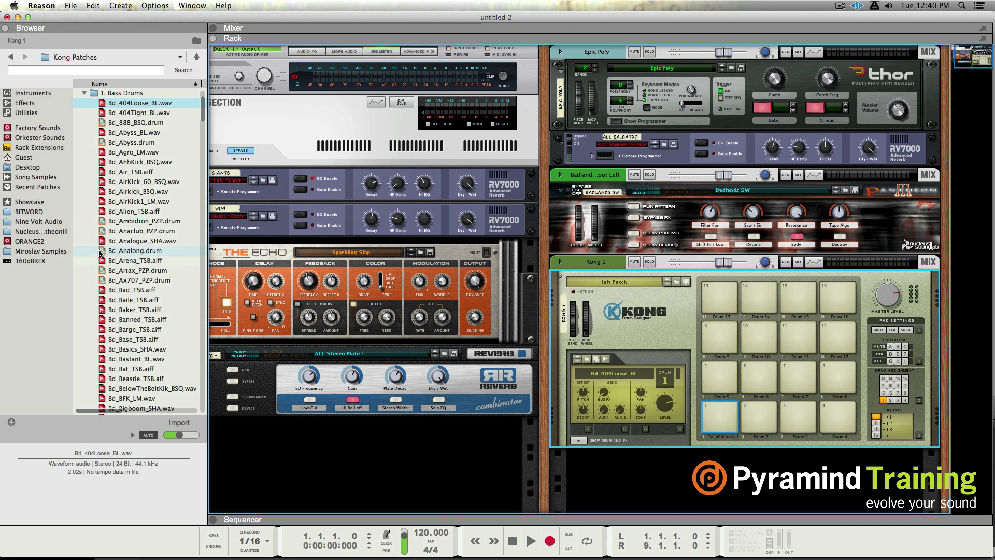
{"action": "left_click", "coordinate": [133, 250]}
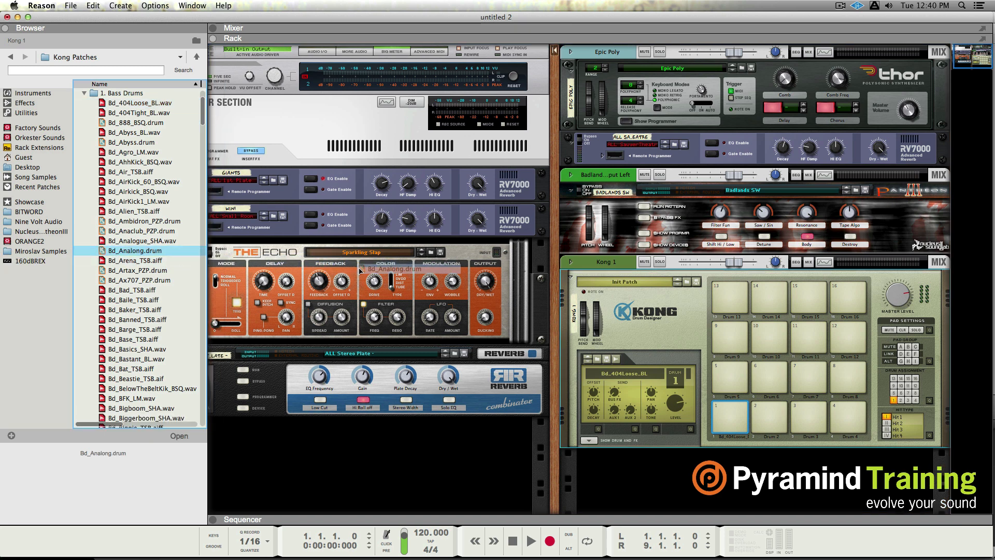